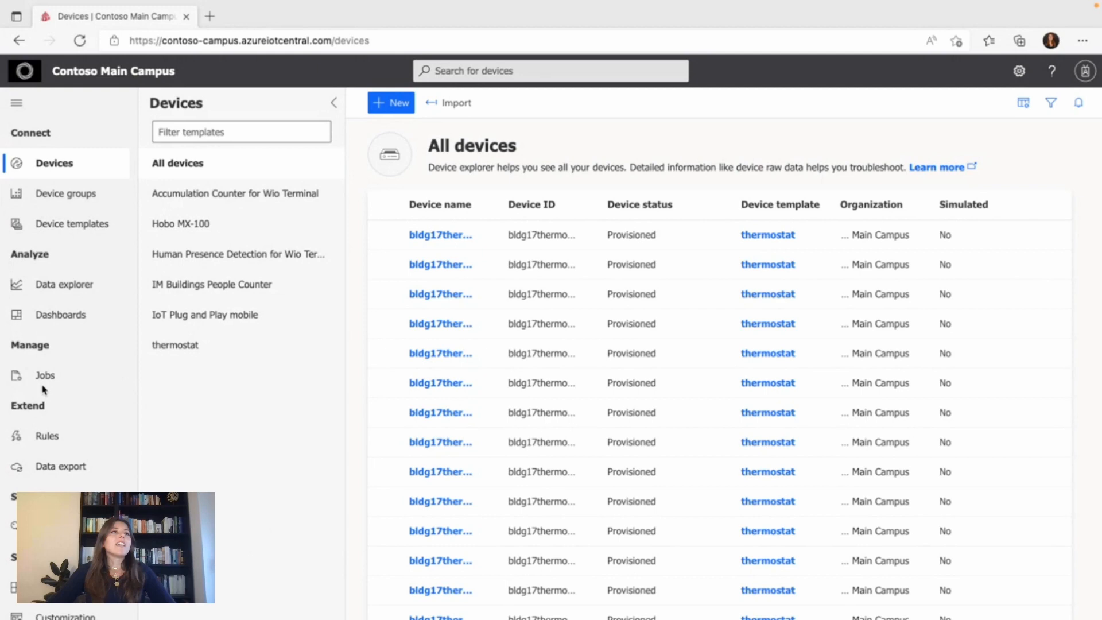
# Go to the Jobs page listing jobs run in the last 30 days
pyautogui.click(45, 374)
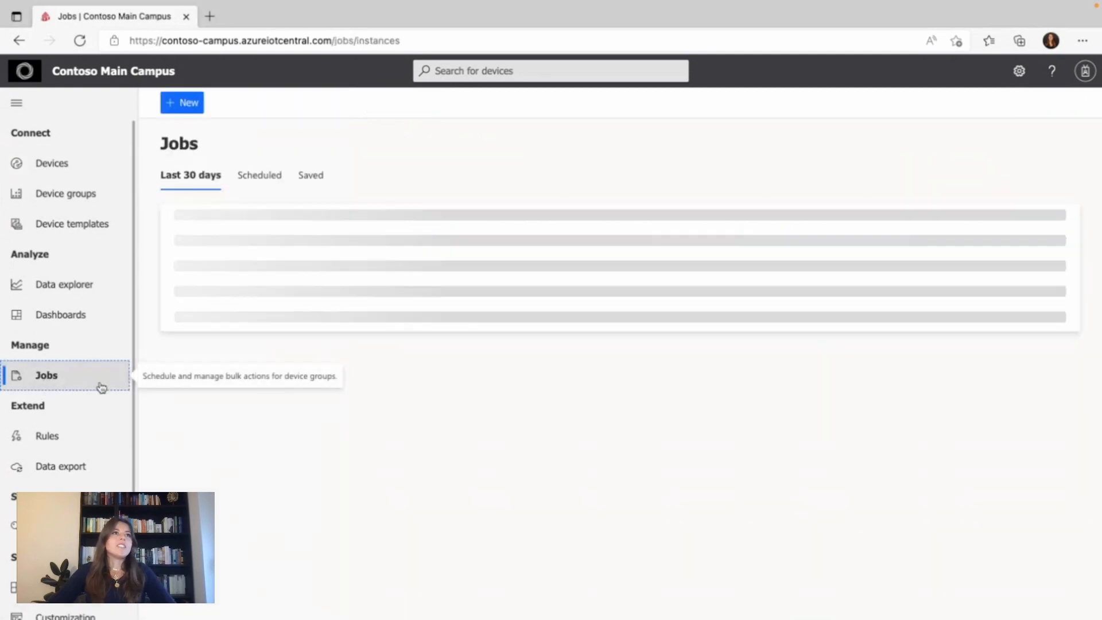
pyautogui.click(46, 374)
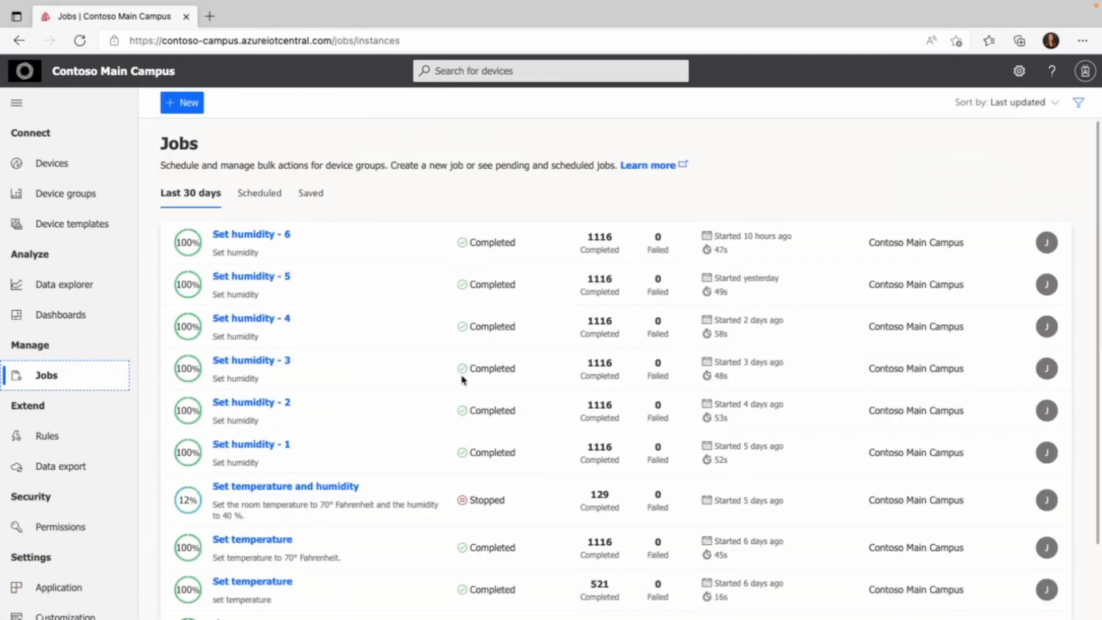
pyautogui.moveTo(476, 298)
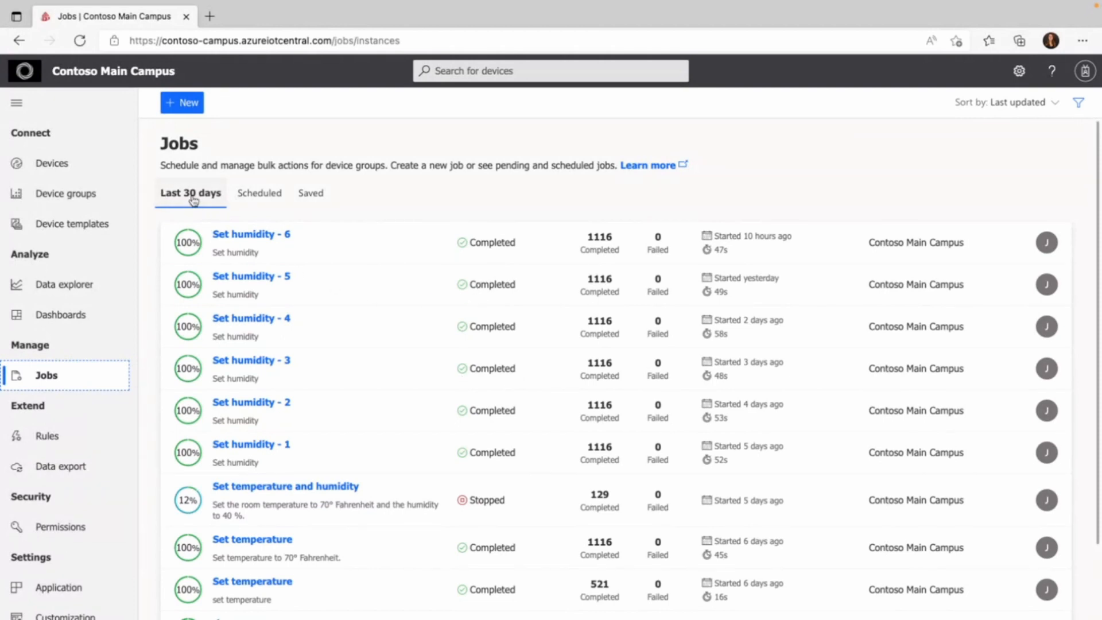
pyautogui.moveTo(593, 225)
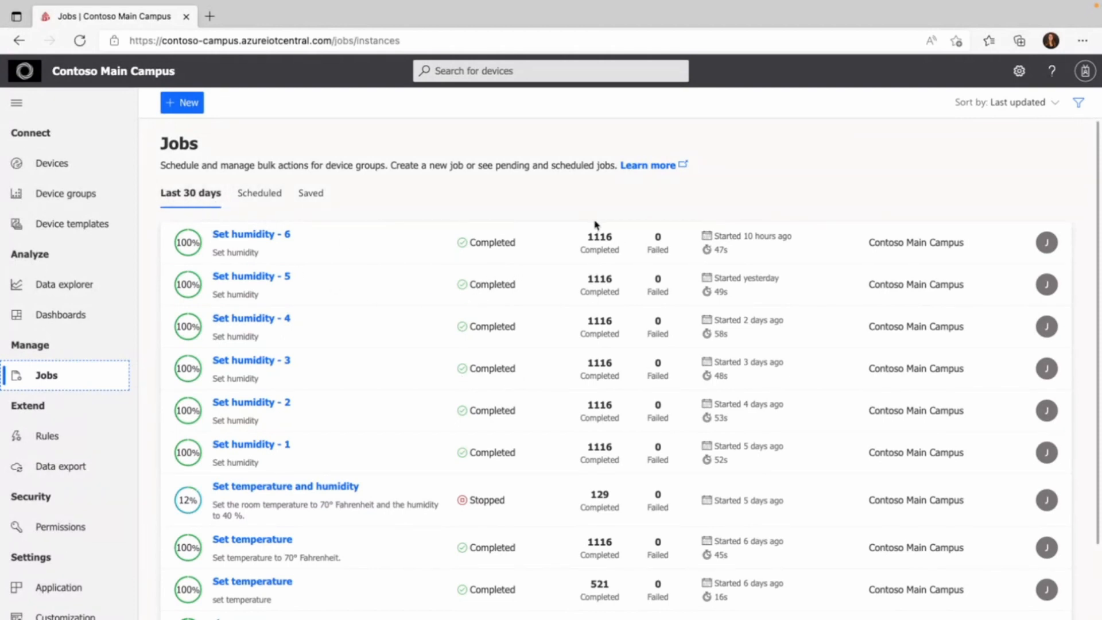
pyautogui.moveTo(560, 195)
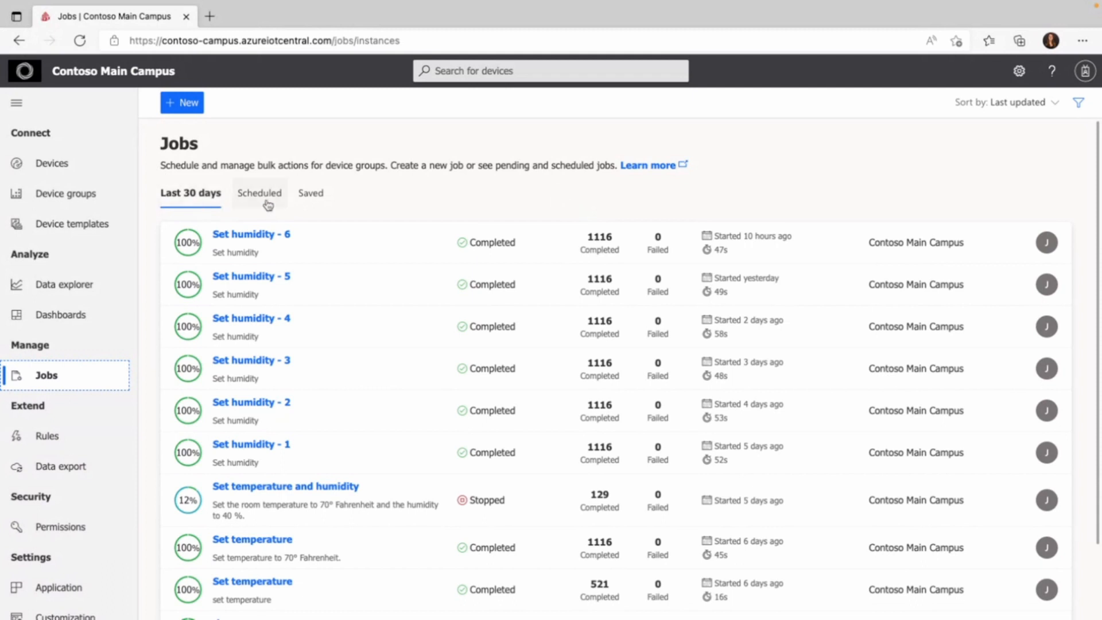
# Review the Scheduled jobs and the saved Set Humidity job, then return to the jobs list
pyautogui.click(260, 193)
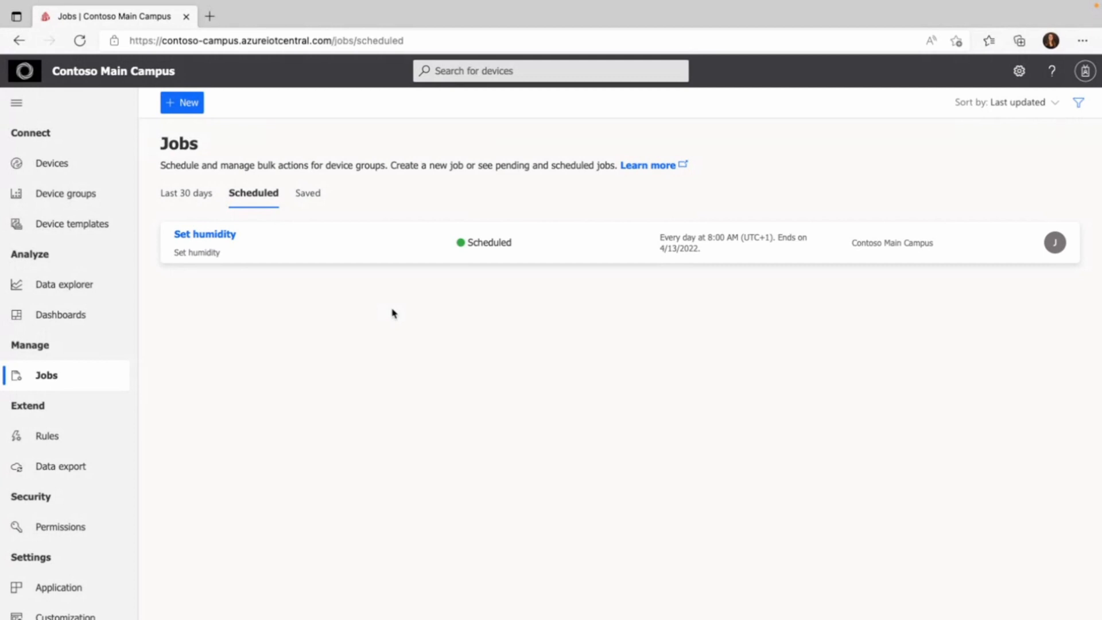
pyautogui.click(303, 193)
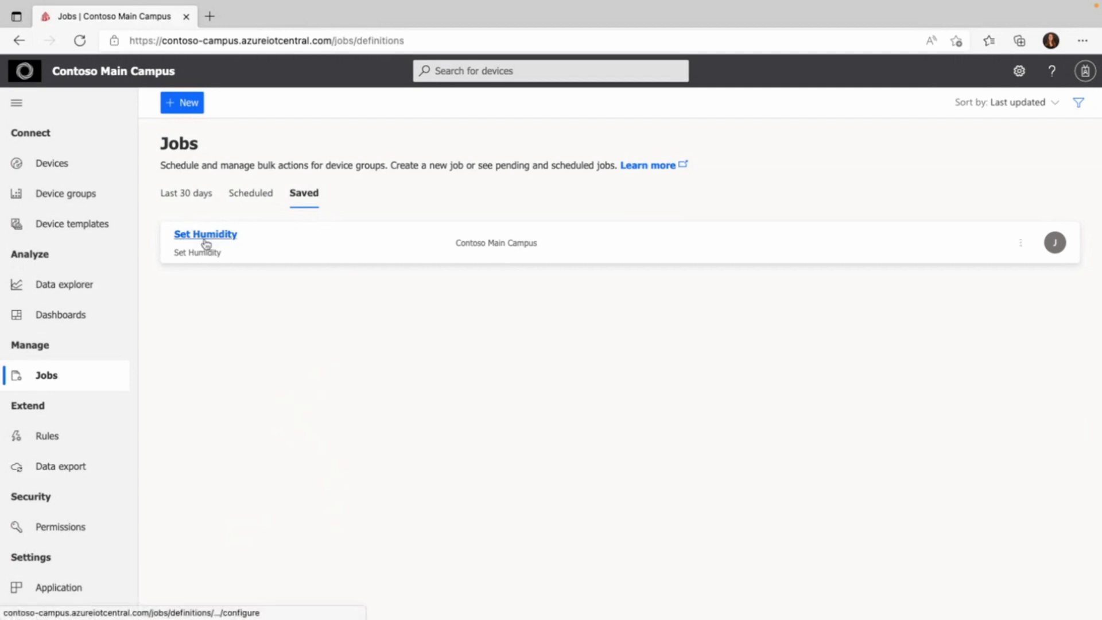
pyautogui.click(206, 235)
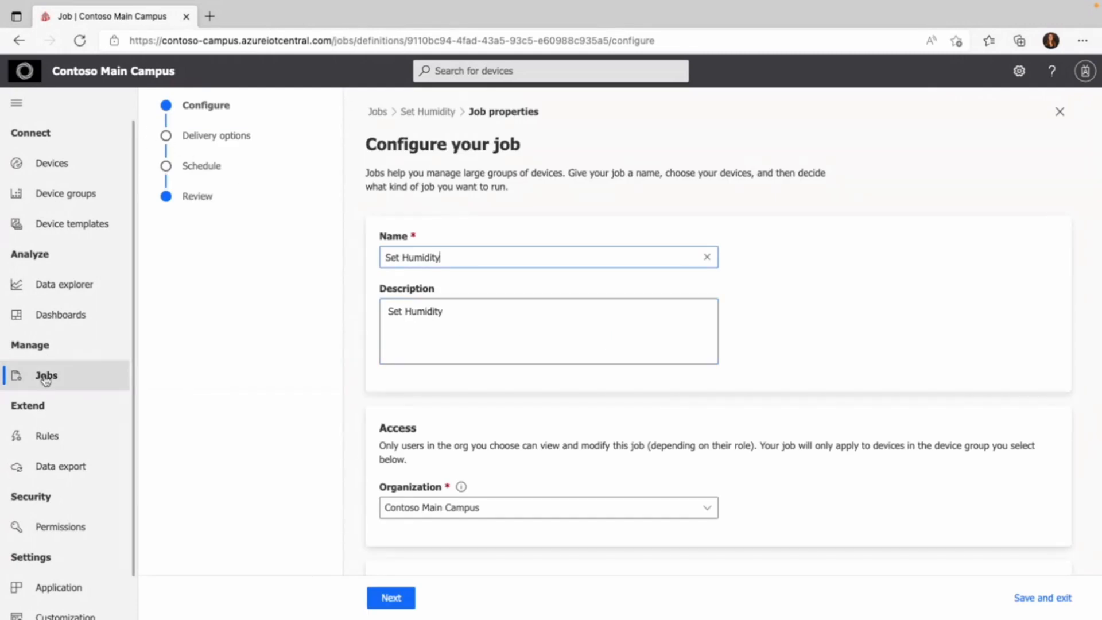
pyautogui.click(46, 374)
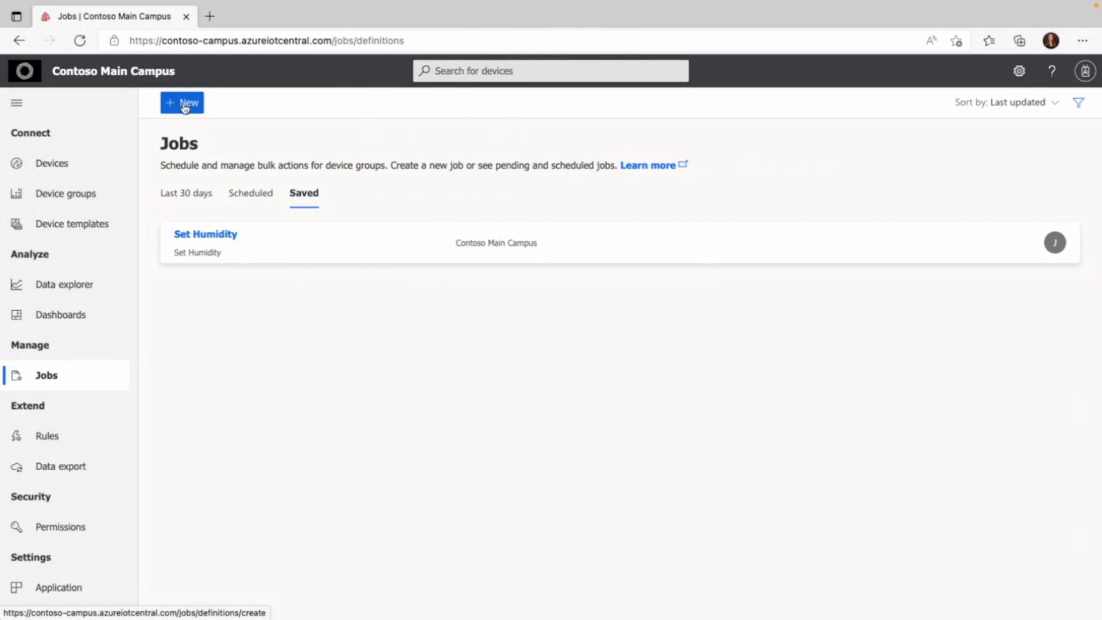
# Create a new job named 'Set temperature and humidity' described as setting 70° Fahrenheit and 40 % humidity
pyautogui.click(181, 102)
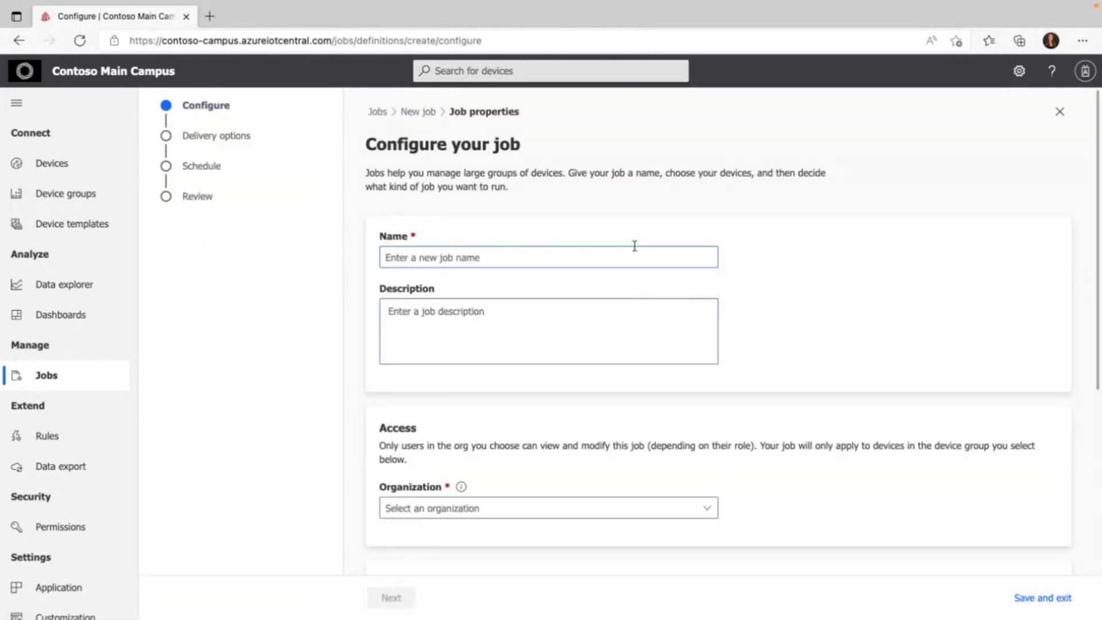
pyautogui.write('Set temperature and humidity')
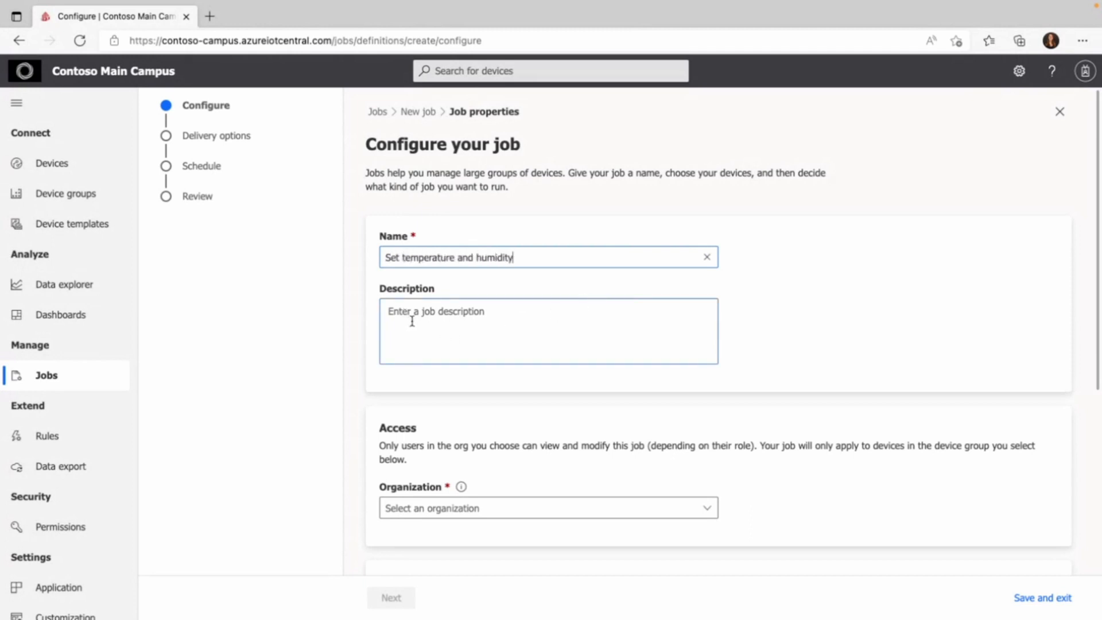
pyautogui.write('Set temperature to 70° Fahrenheit and humidity 40 %')
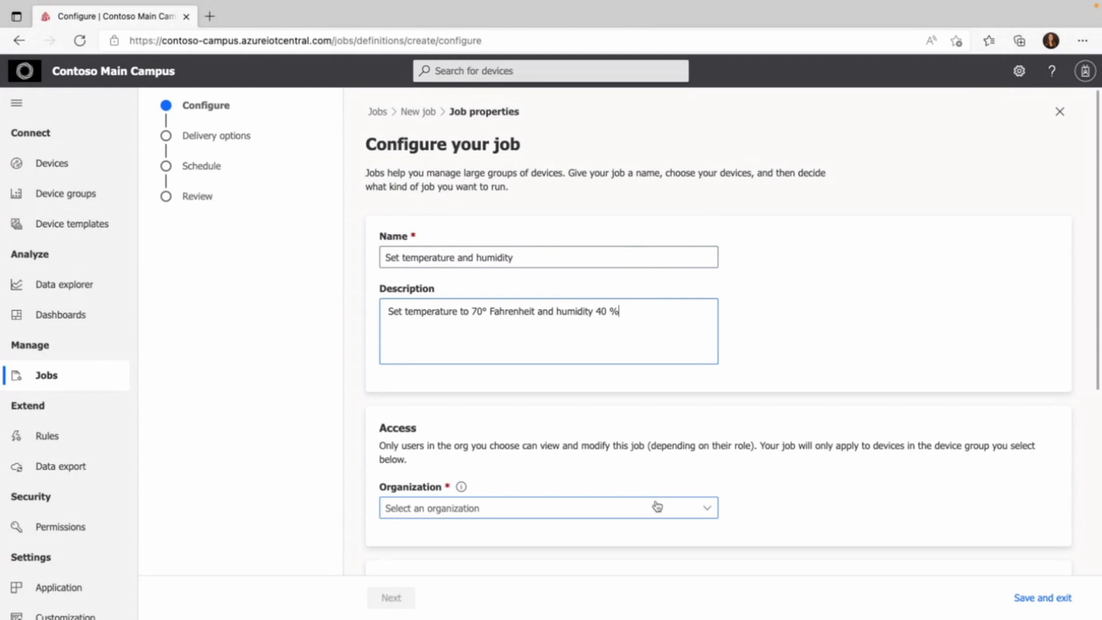
pyautogui.scroll(-3)
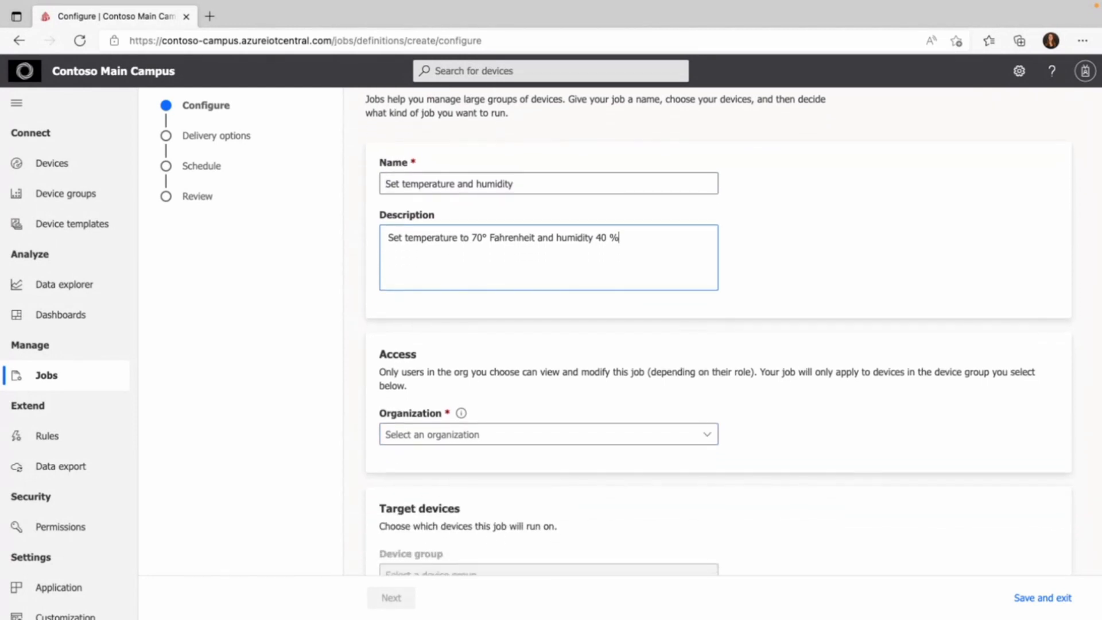
pyautogui.scroll(-3)
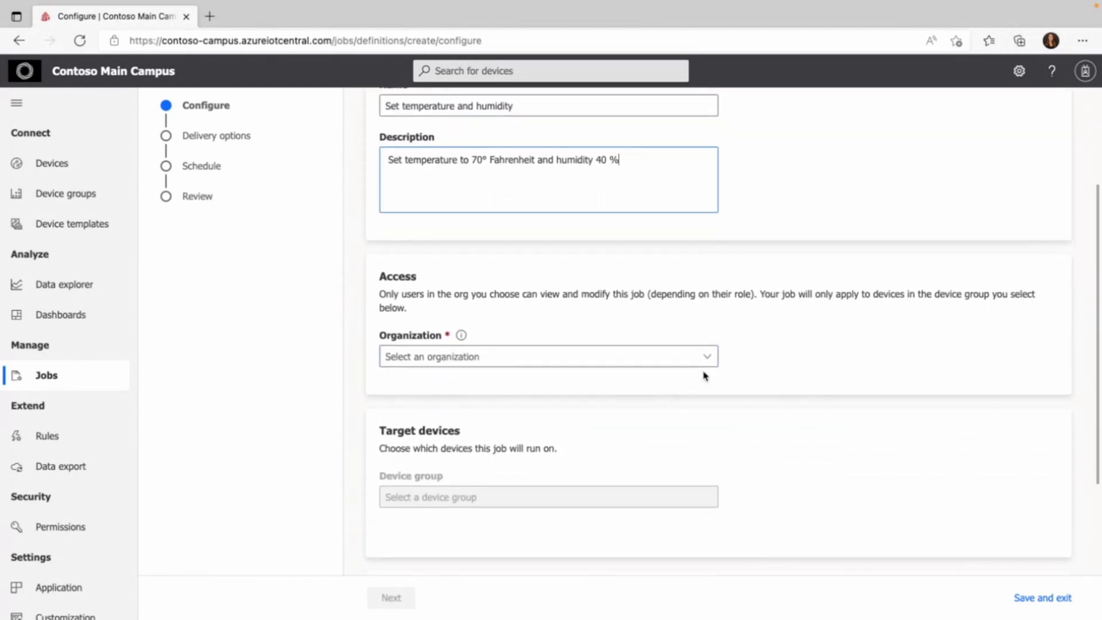
# Assign the job to Contoso Main Campus and target the thermostat - All devices group
pyautogui.click(547, 355)
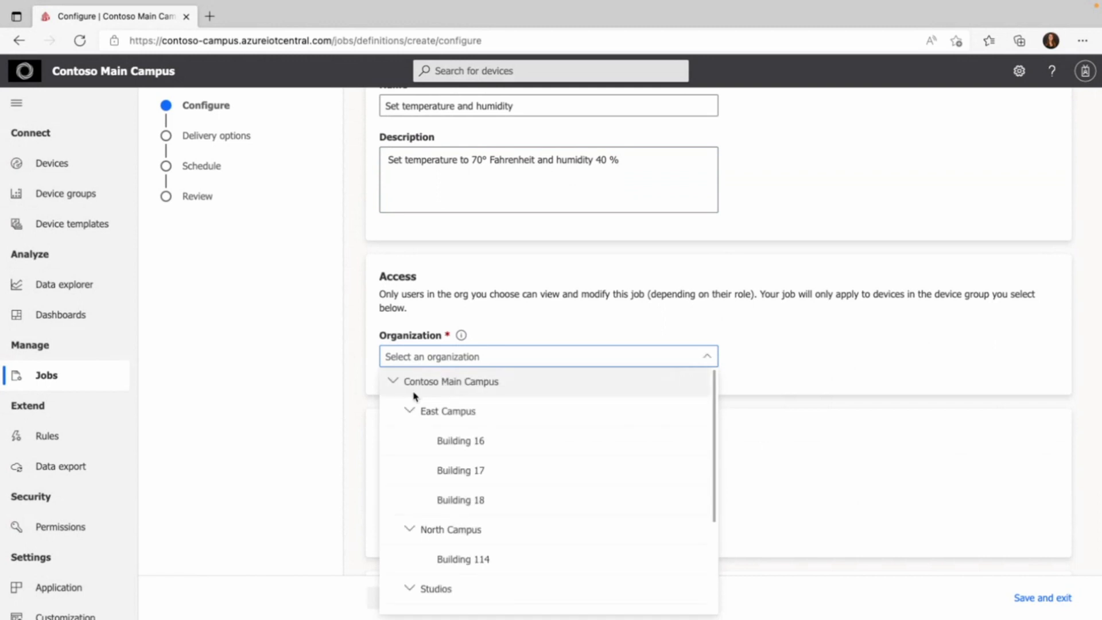
pyautogui.click(453, 381)
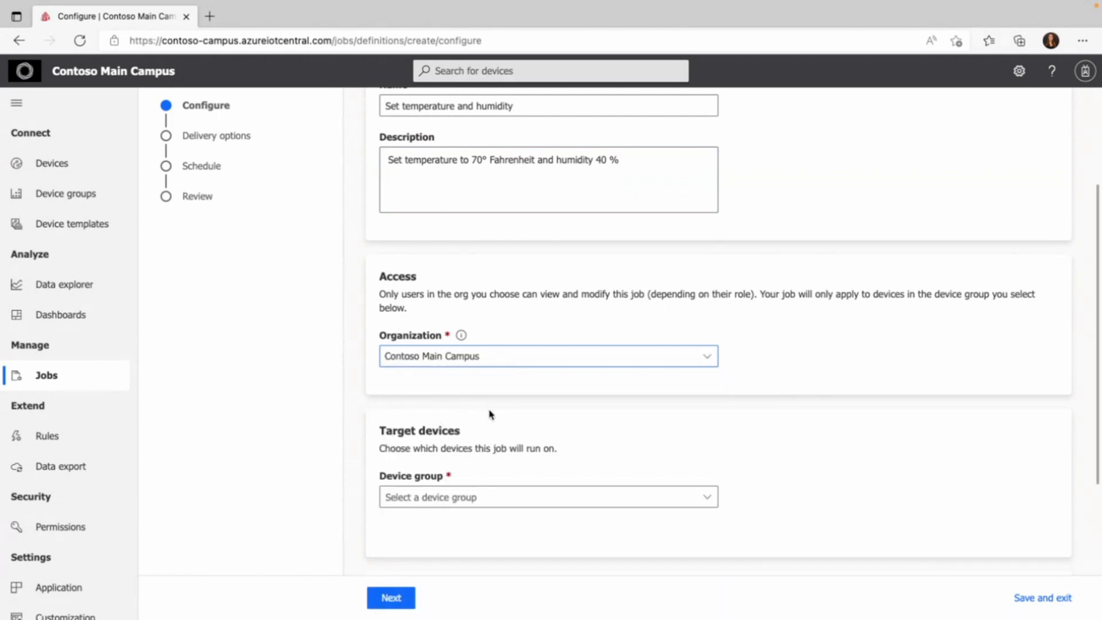
pyautogui.scroll(-3)
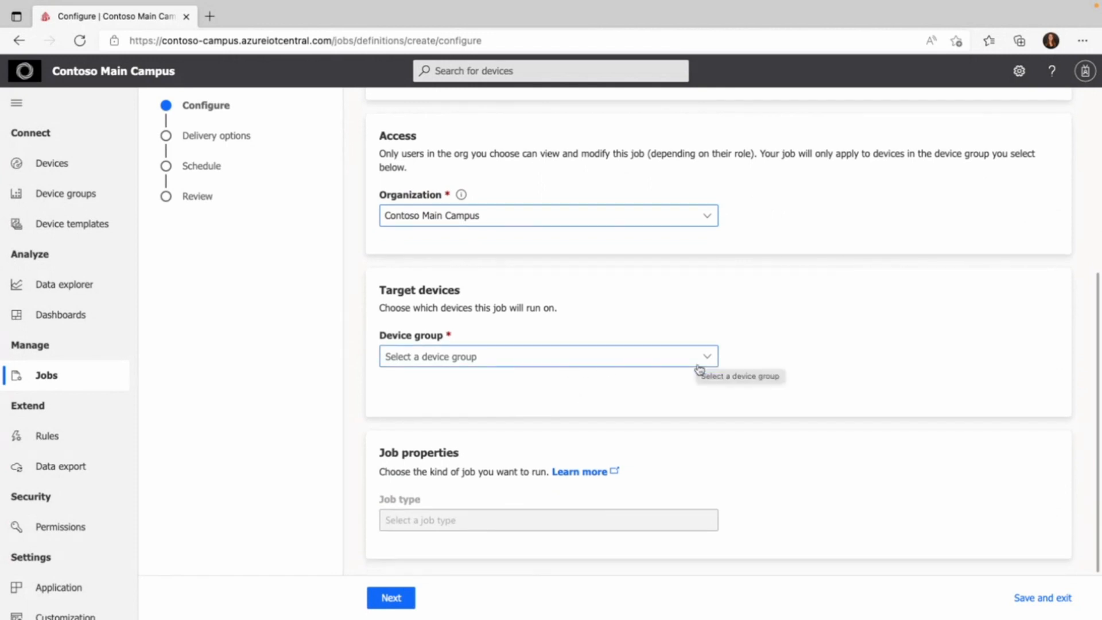
pyautogui.moveTo(709, 389)
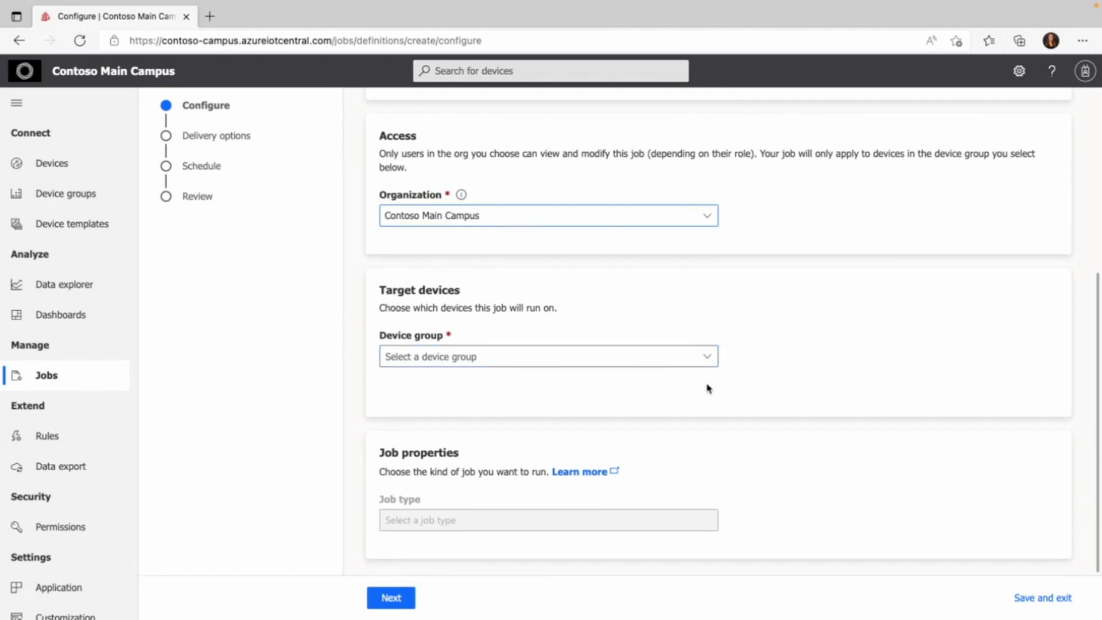
pyautogui.click(548, 356)
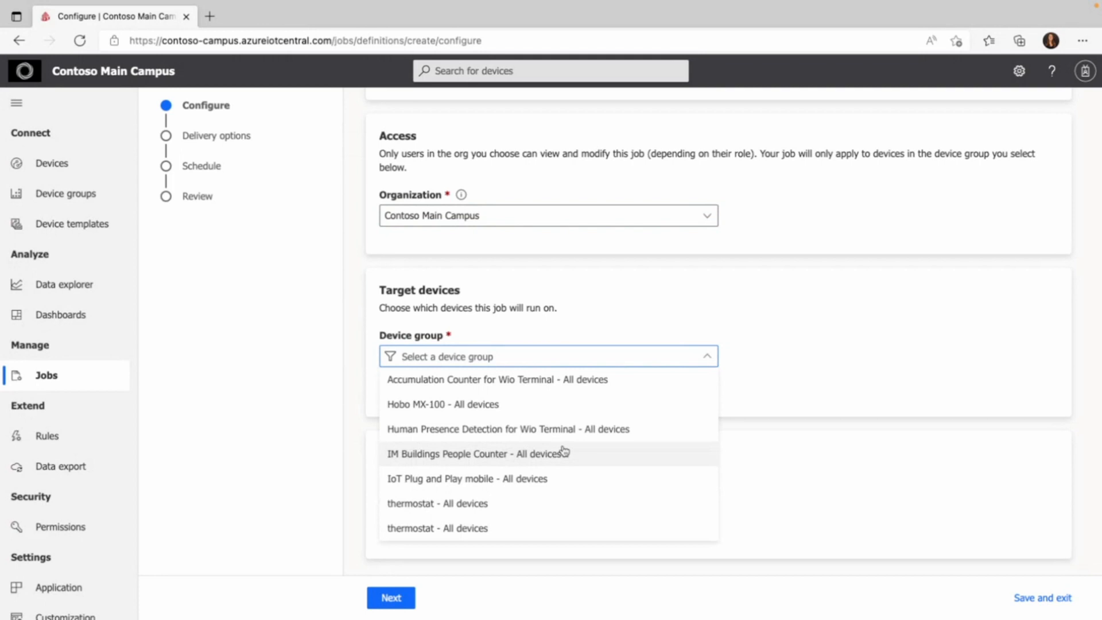
pyautogui.moveTo(410, 502)
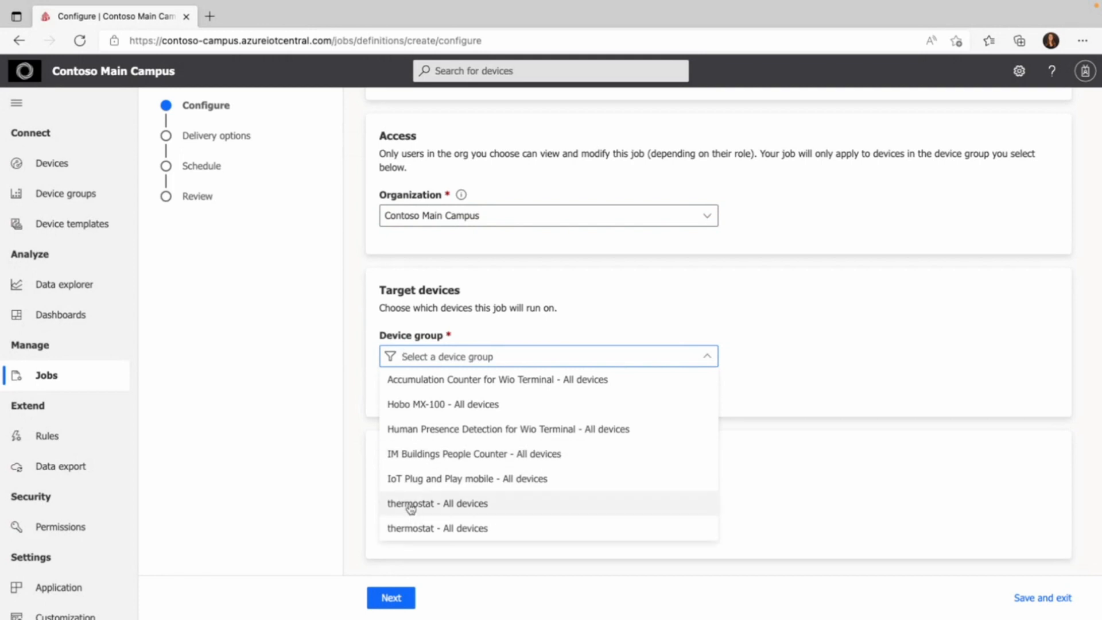
pyautogui.click(438, 502)
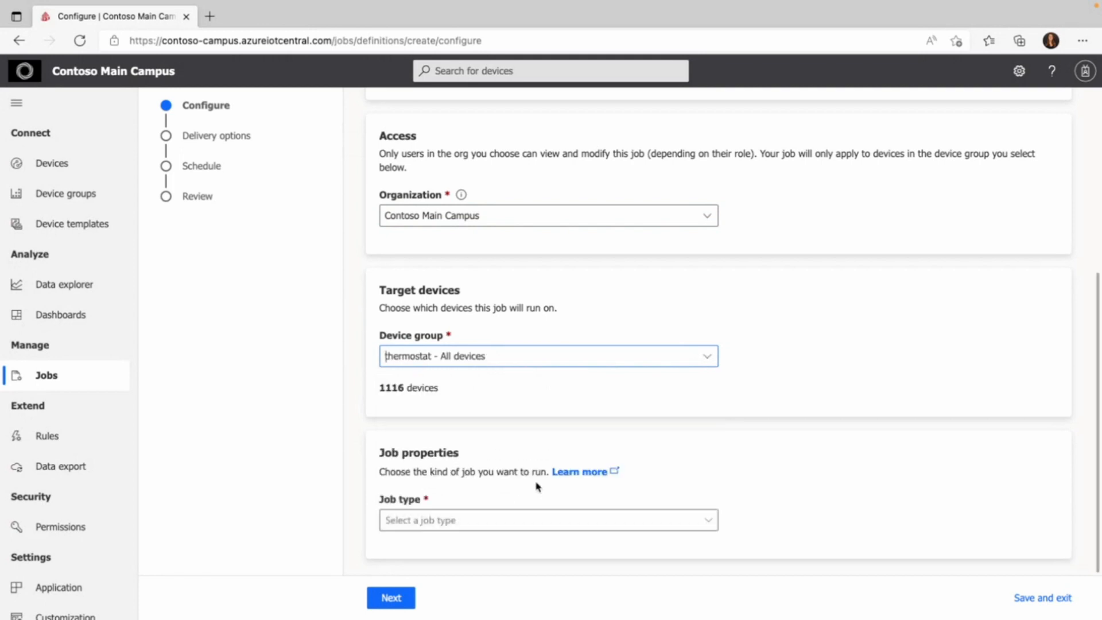
pyautogui.moveTo(381, 389)
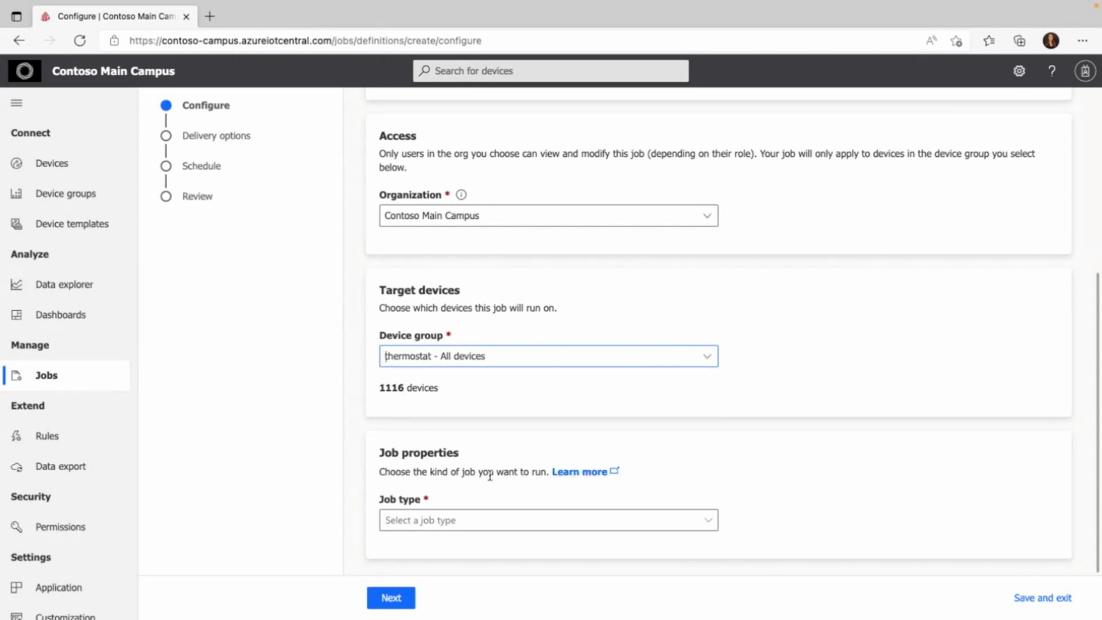
# Make it a Property job setting the thermostat temperature to 70
pyautogui.click(549, 520)
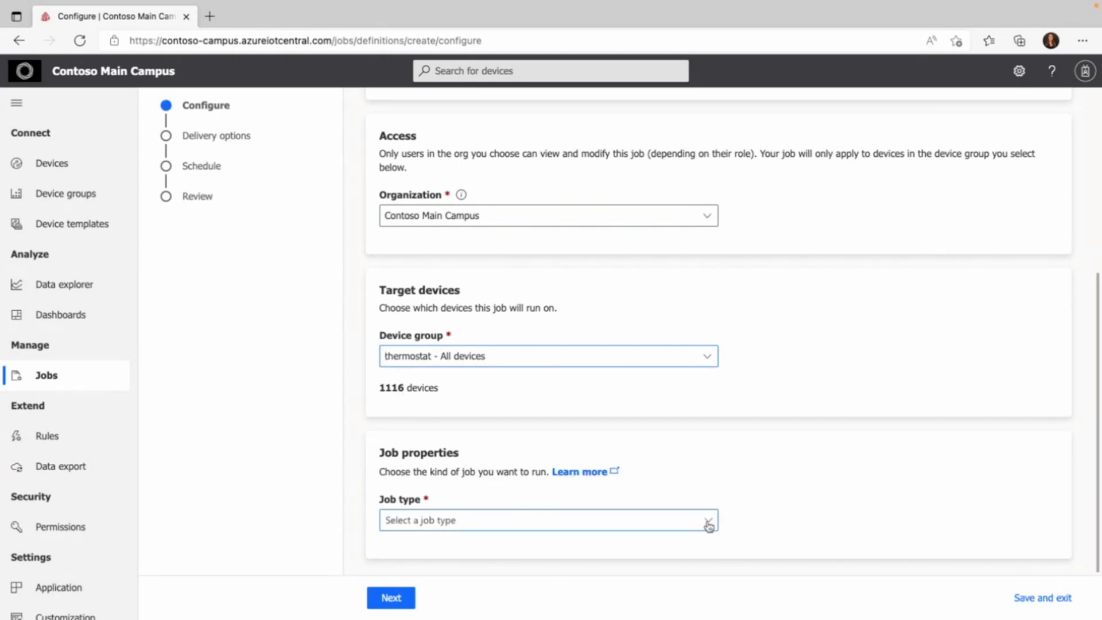
pyautogui.click(548, 521)
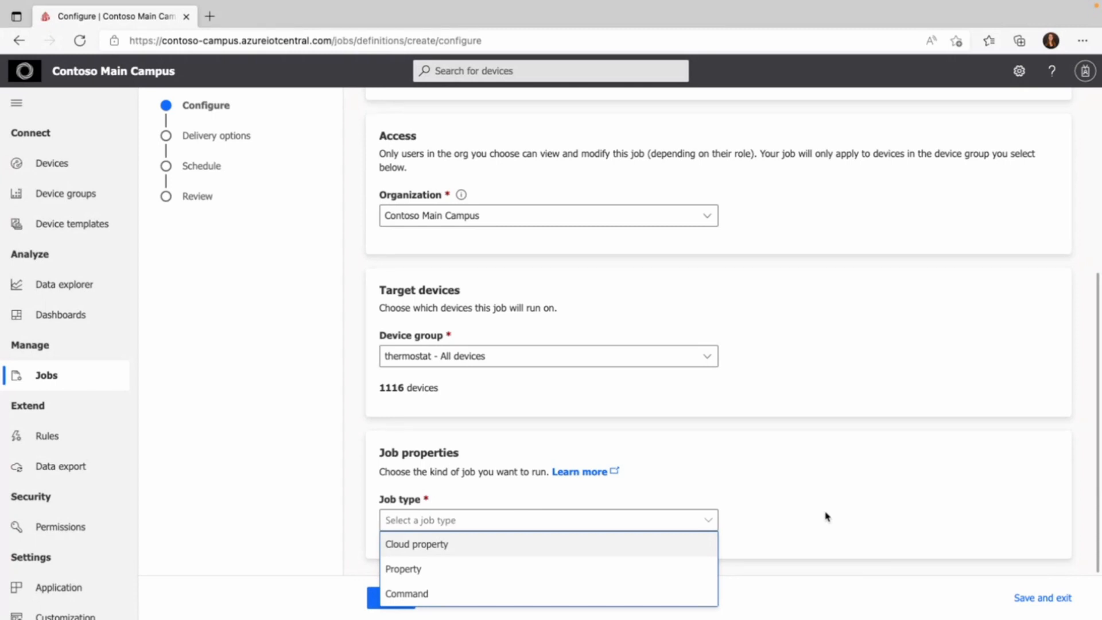
pyautogui.moveTo(757, 537)
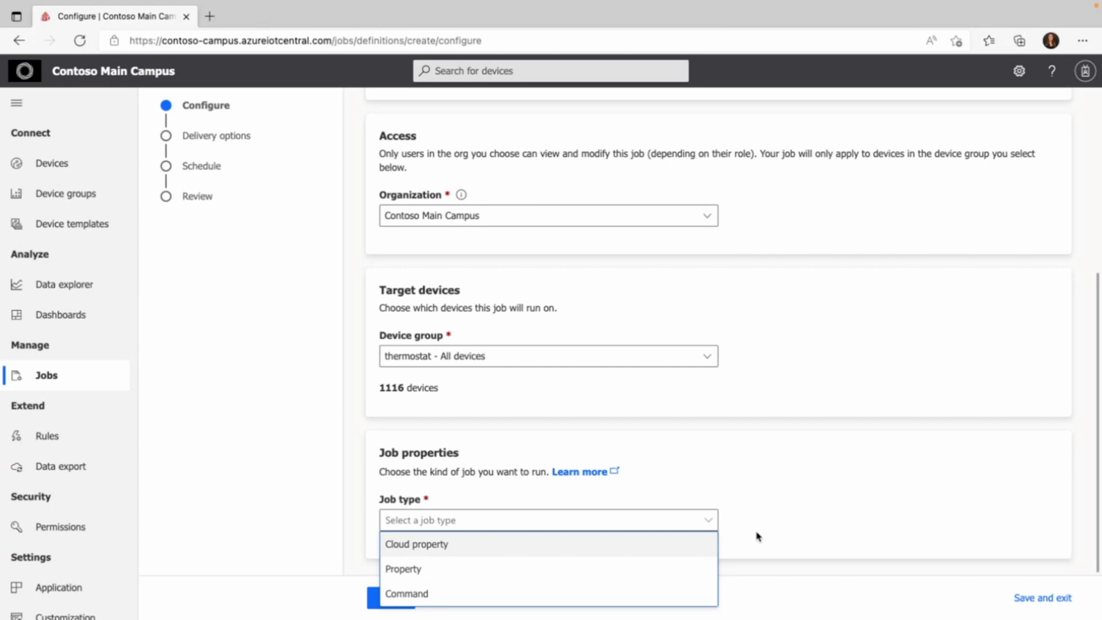
pyautogui.moveTo(404, 568)
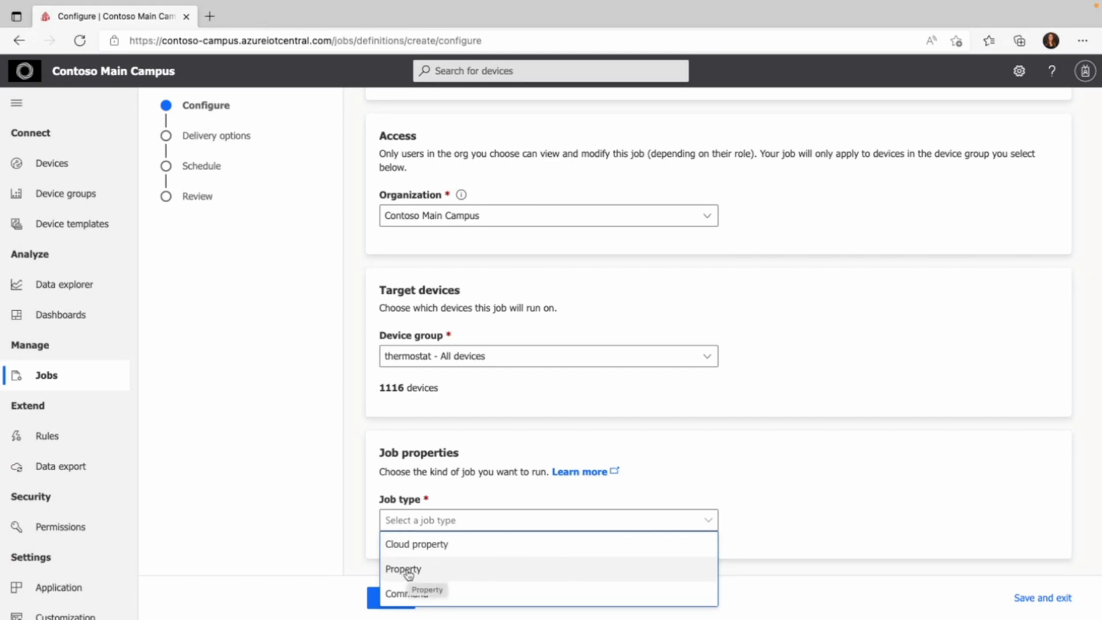
pyautogui.click(403, 569)
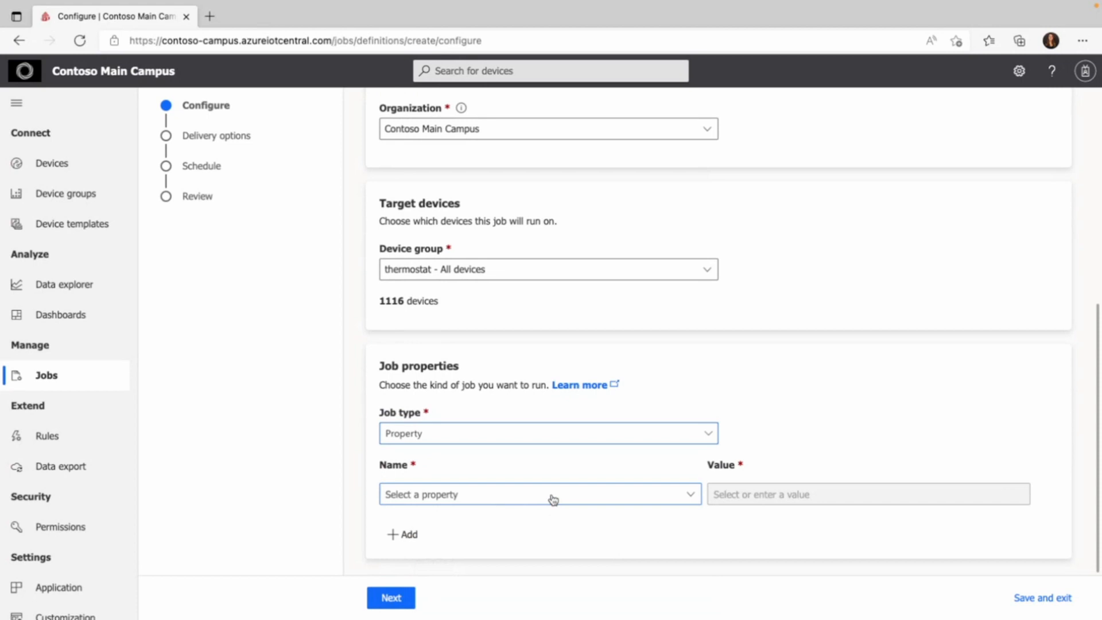
pyautogui.click(540, 494)
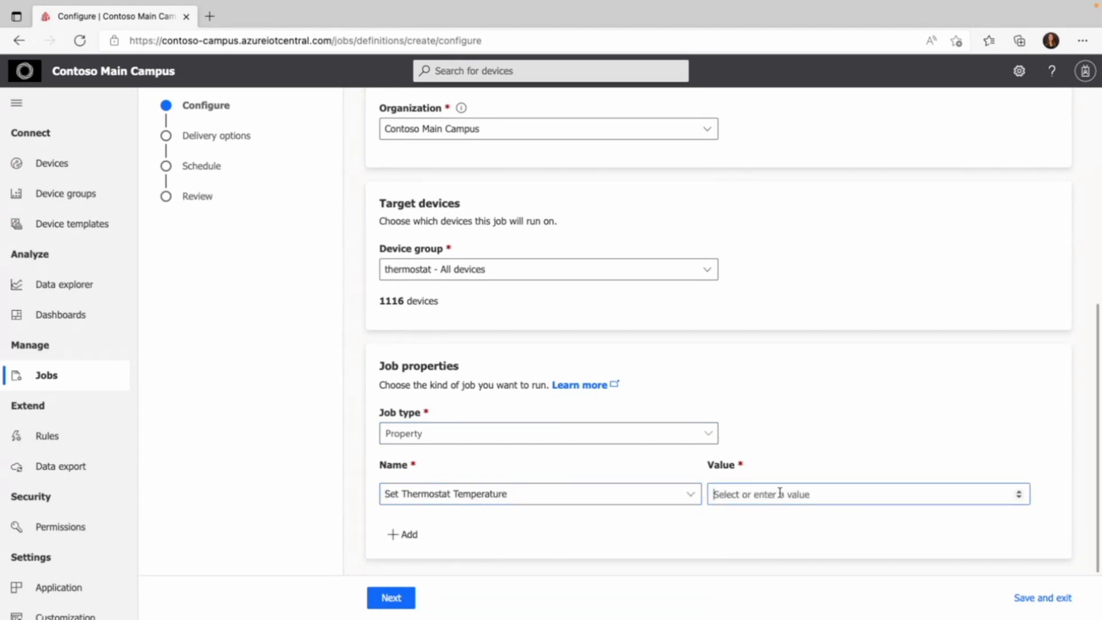
pyautogui.write('70')
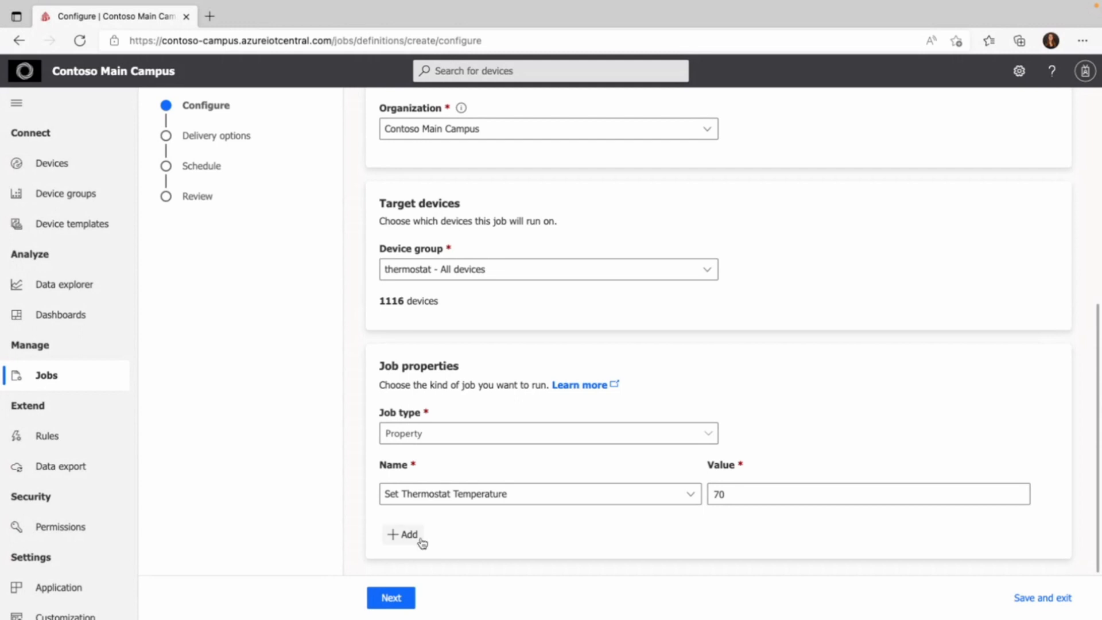
# Add Set Humidity with value 40 and continue to delivery options
pyautogui.click(403, 534)
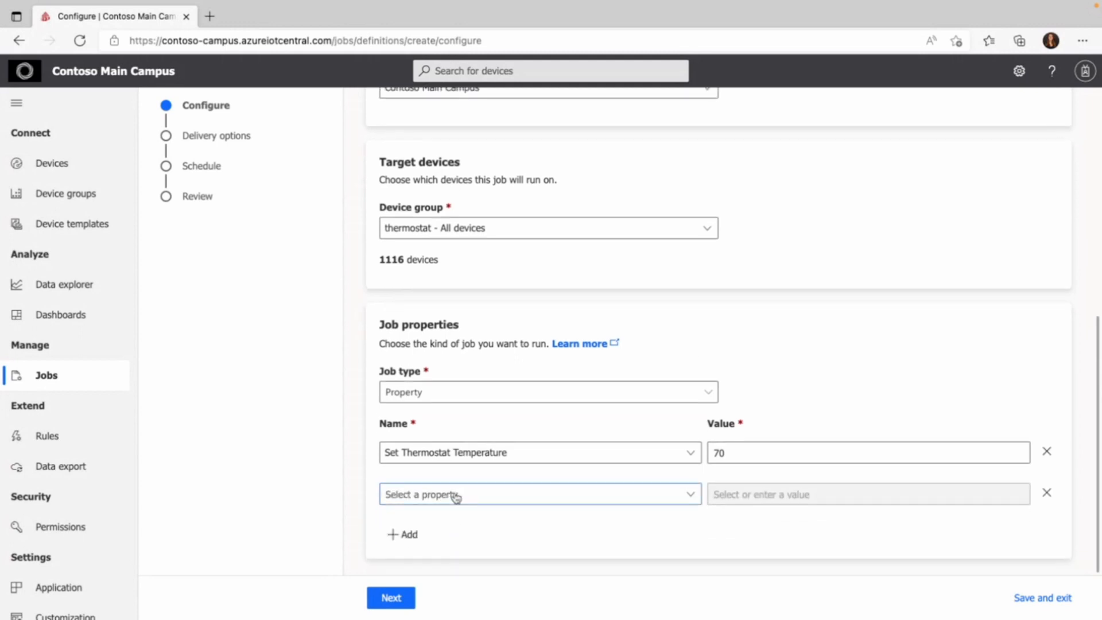
pyautogui.click(540, 493)
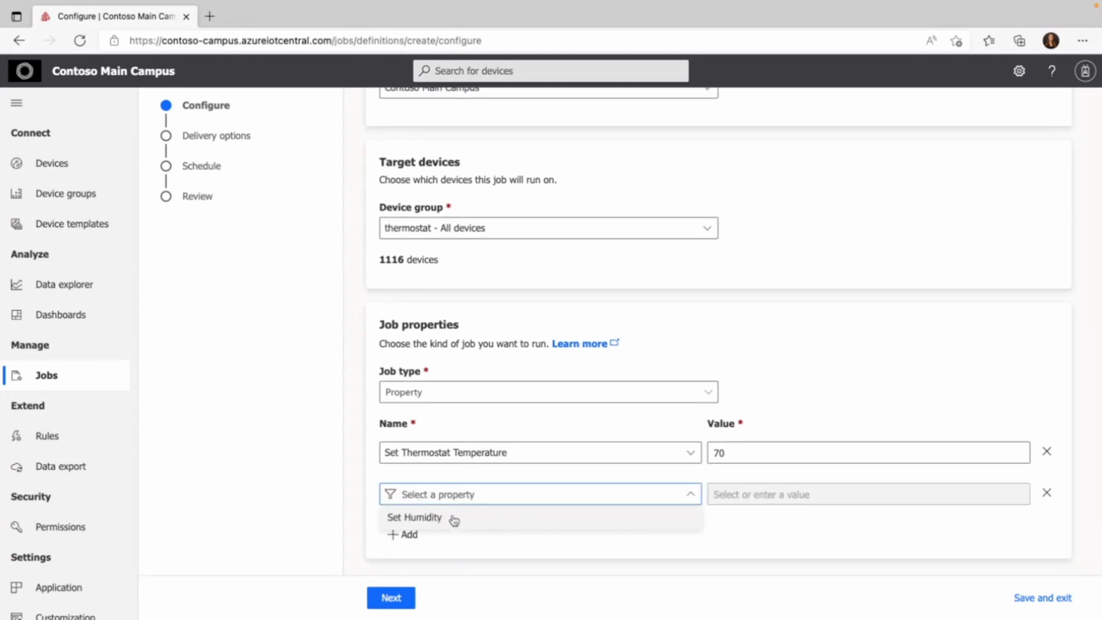
pyautogui.click(415, 518)
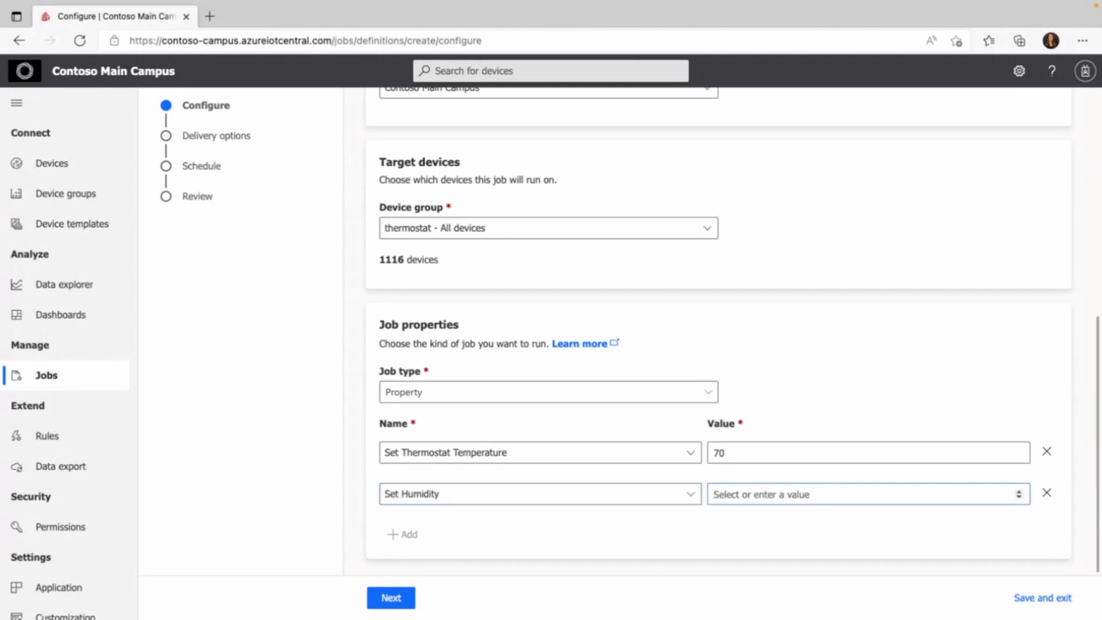
pyautogui.write('40')
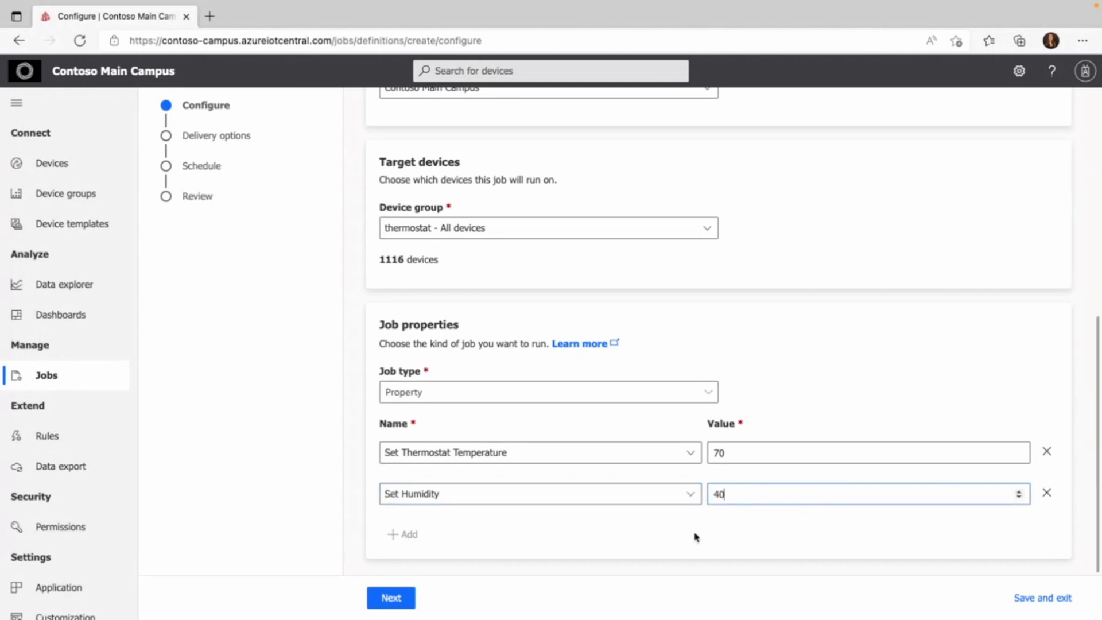
pyautogui.click(390, 597)
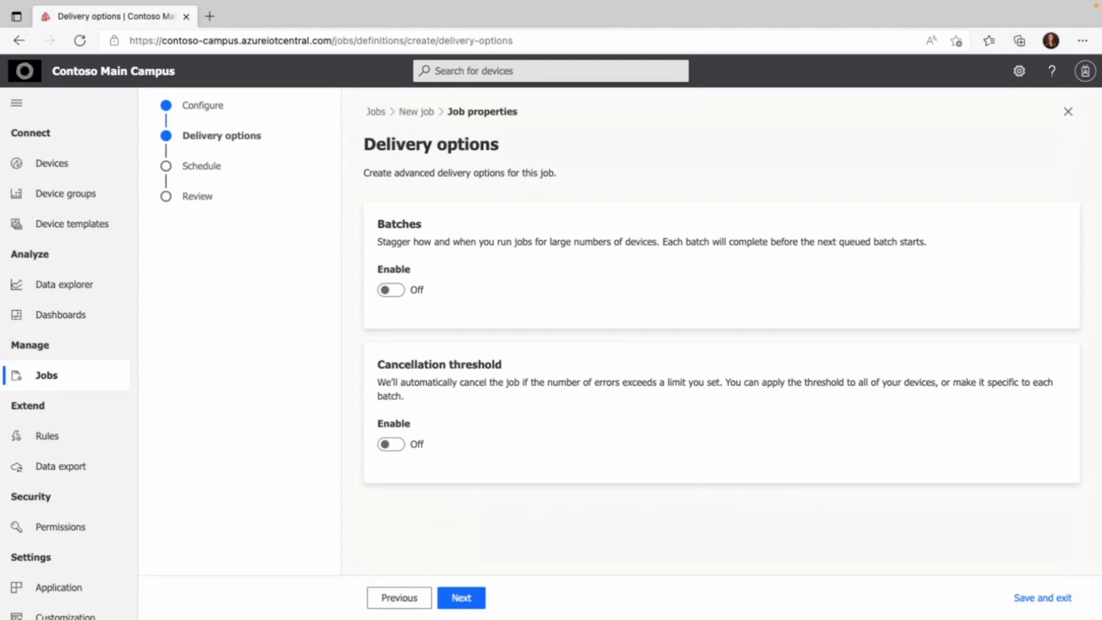
pyautogui.moveTo(582, 478)
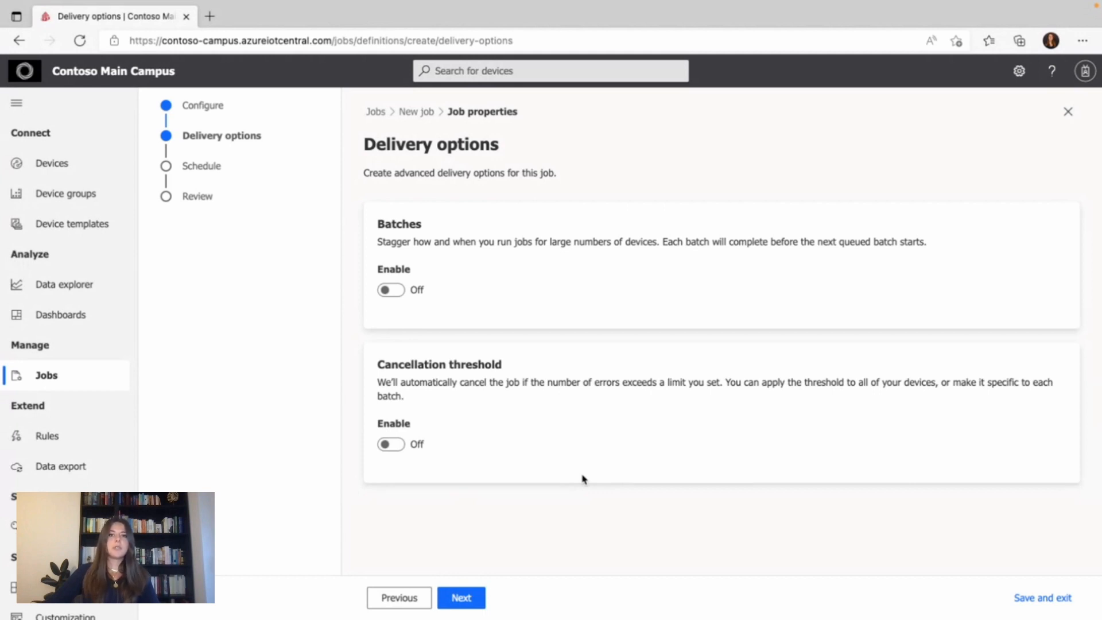
pyautogui.moveTo(576, 412)
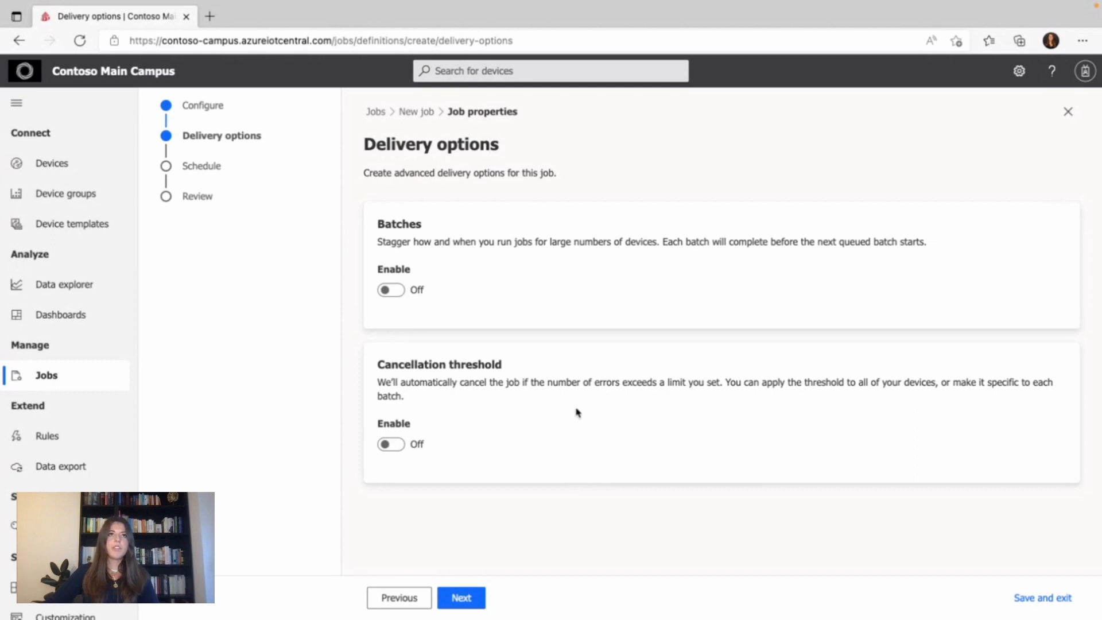
# Enable batches of 10 percent of devices and switch on the cancellation threshold
pyautogui.click(389, 289)
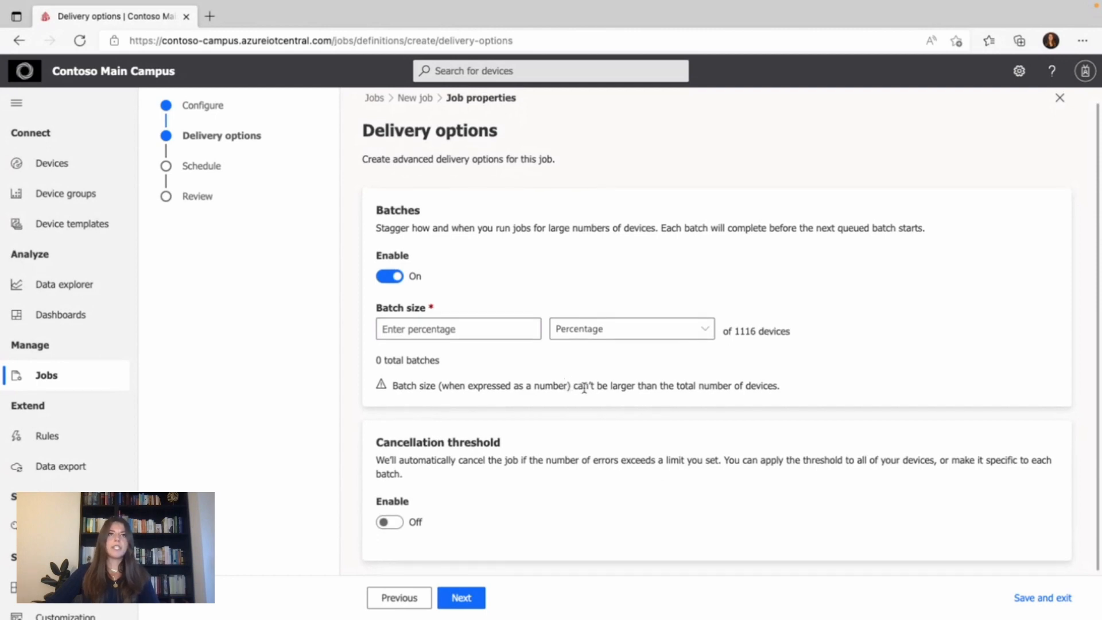
pyautogui.click(630, 328)
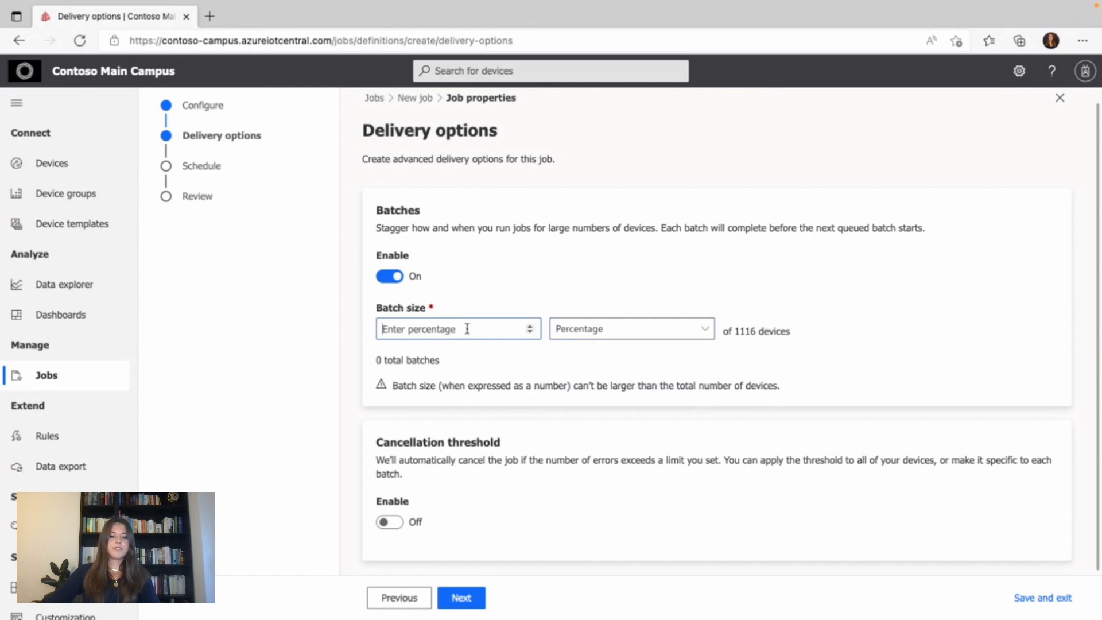
pyautogui.write('10')
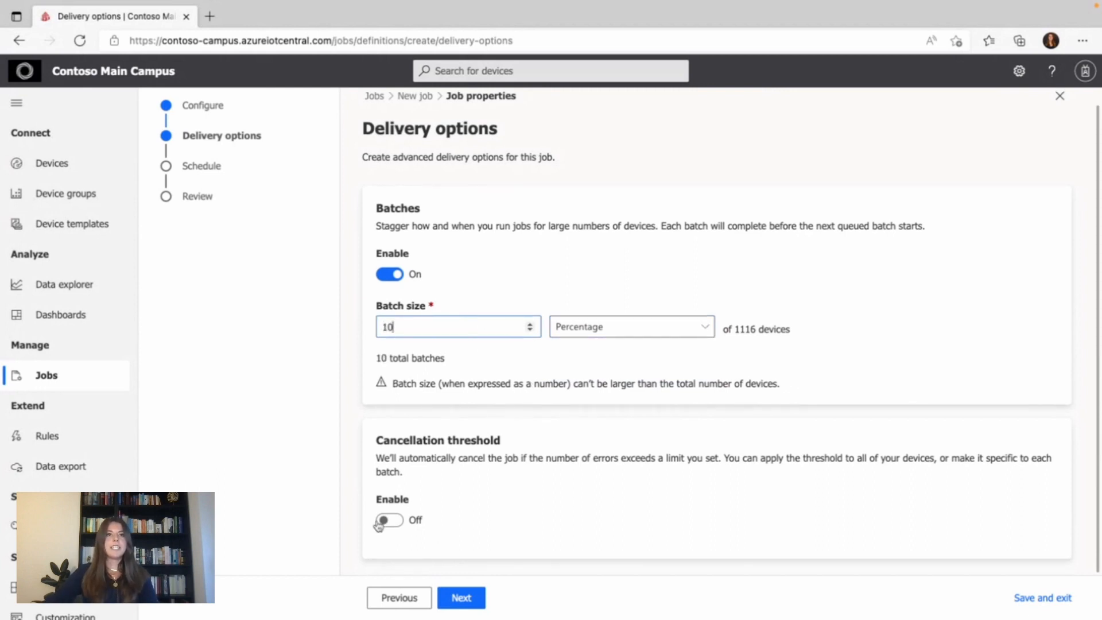
pyautogui.click(389, 520)
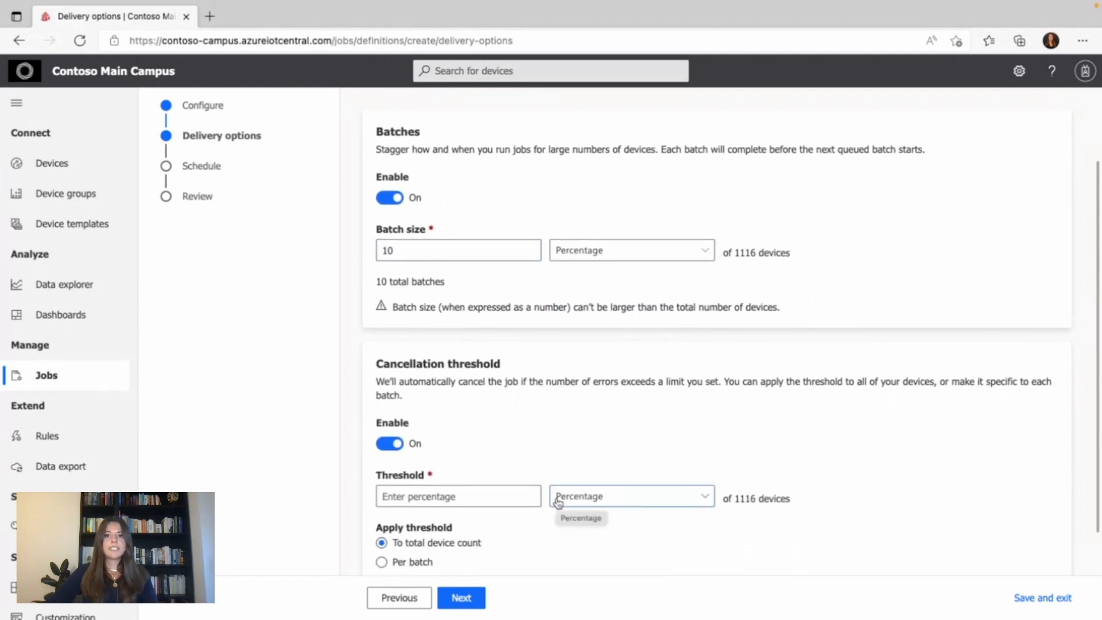
# Set the cancellation threshold to 15 percent applied per batch and continue to scheduling
pyautogui.scroll(-3)
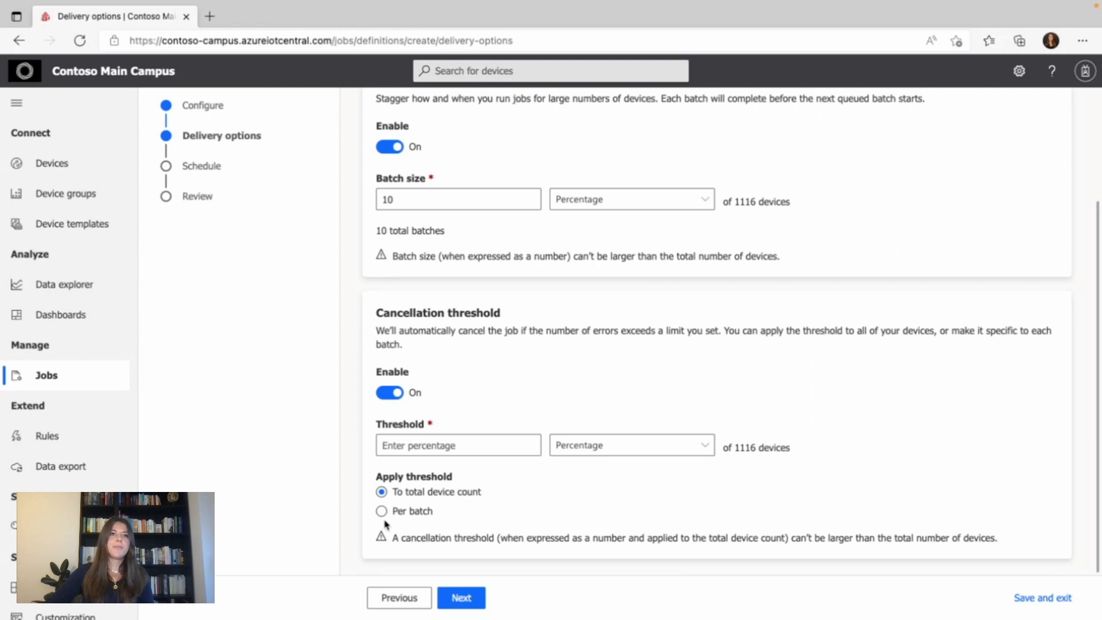
pyautogui.click(458, 445)
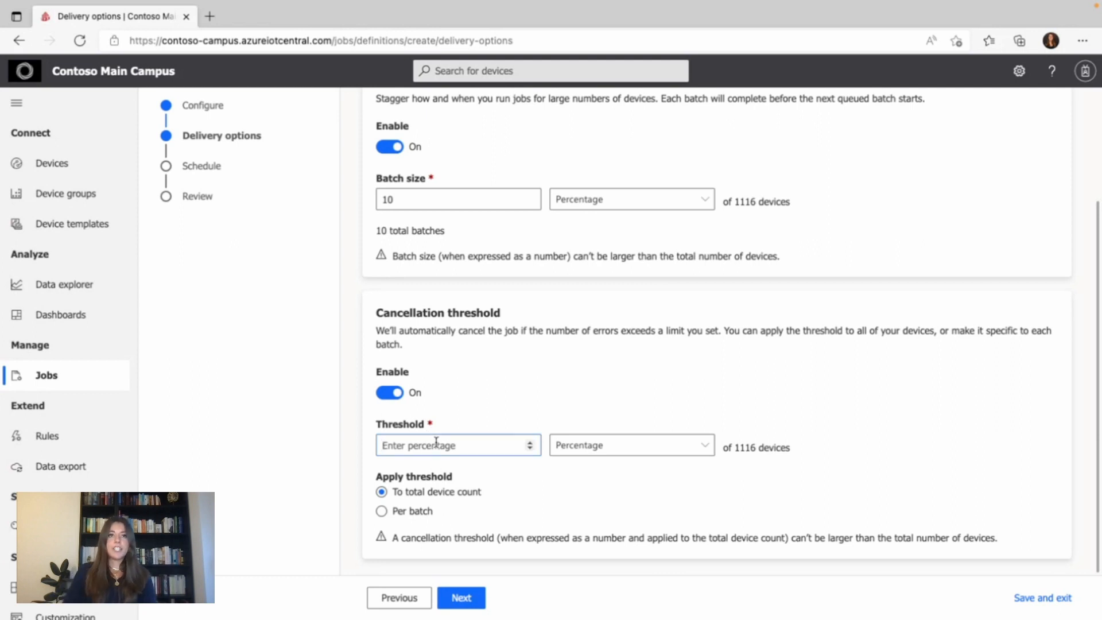
pyautogui.write('15')
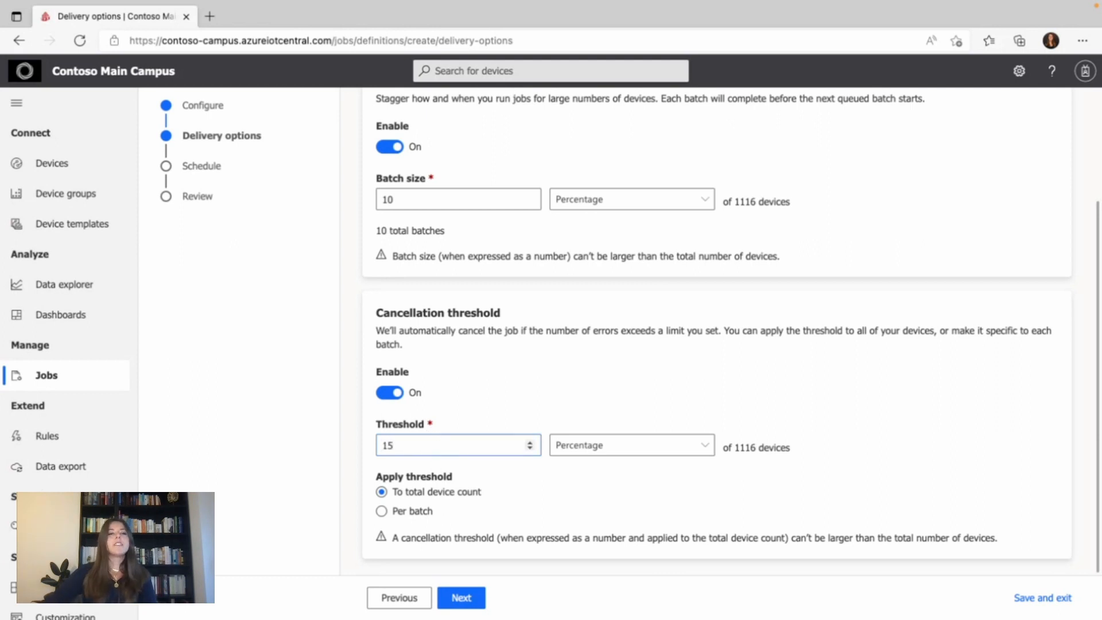
pyautogui.click(381, 511)
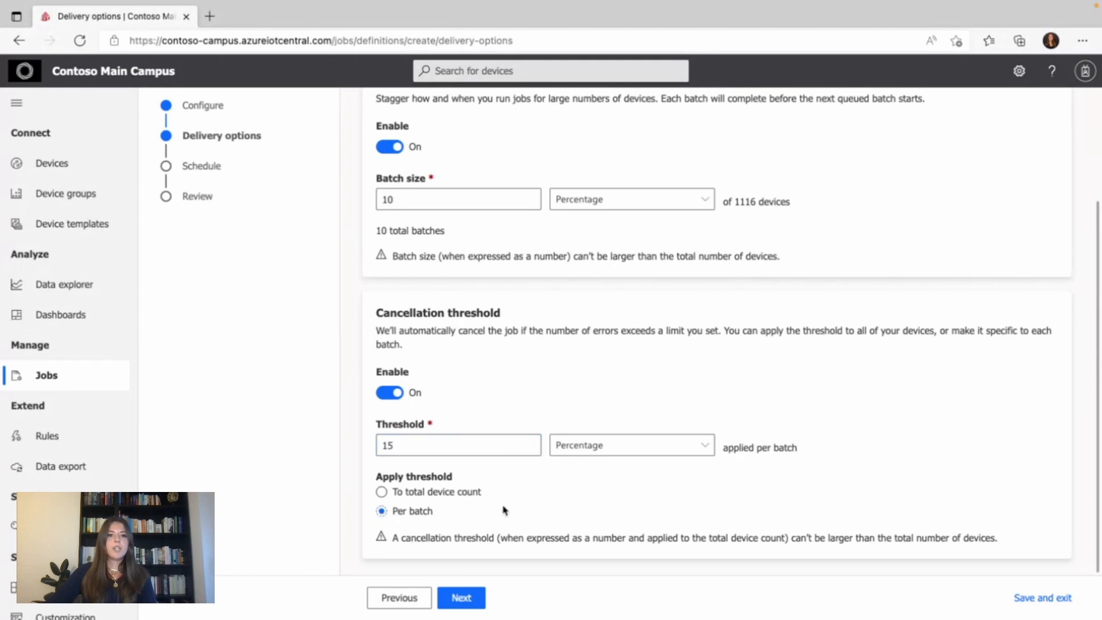
pyautogui.moveTo(505, 509)
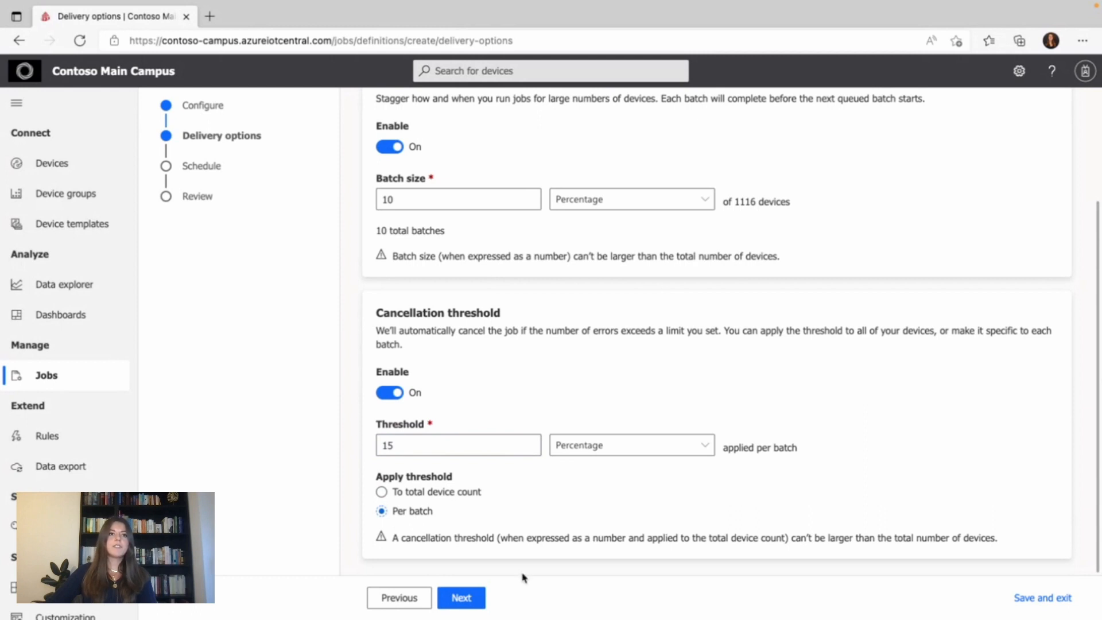
pyautogui.click(462, 597)
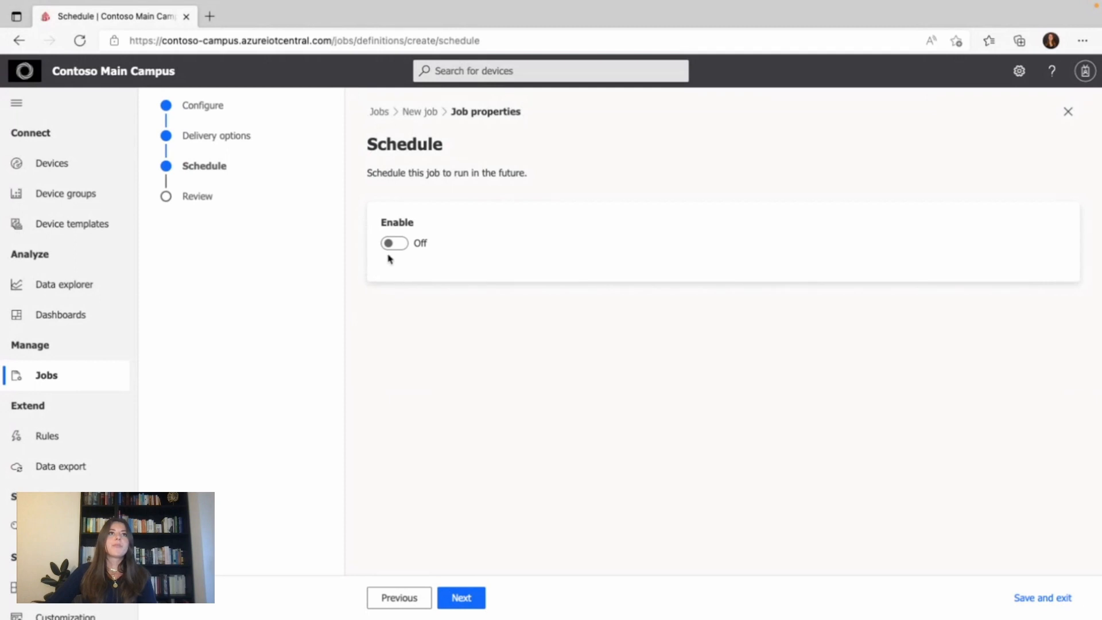
pyautogui.click(394, 242)
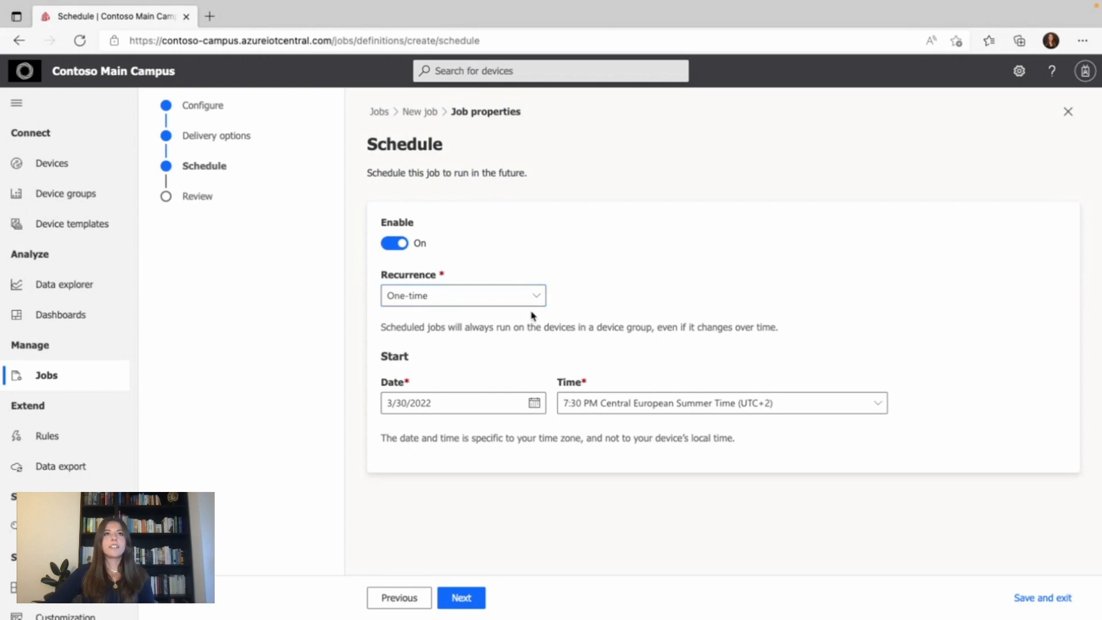
pyautogui.click(463, 296)
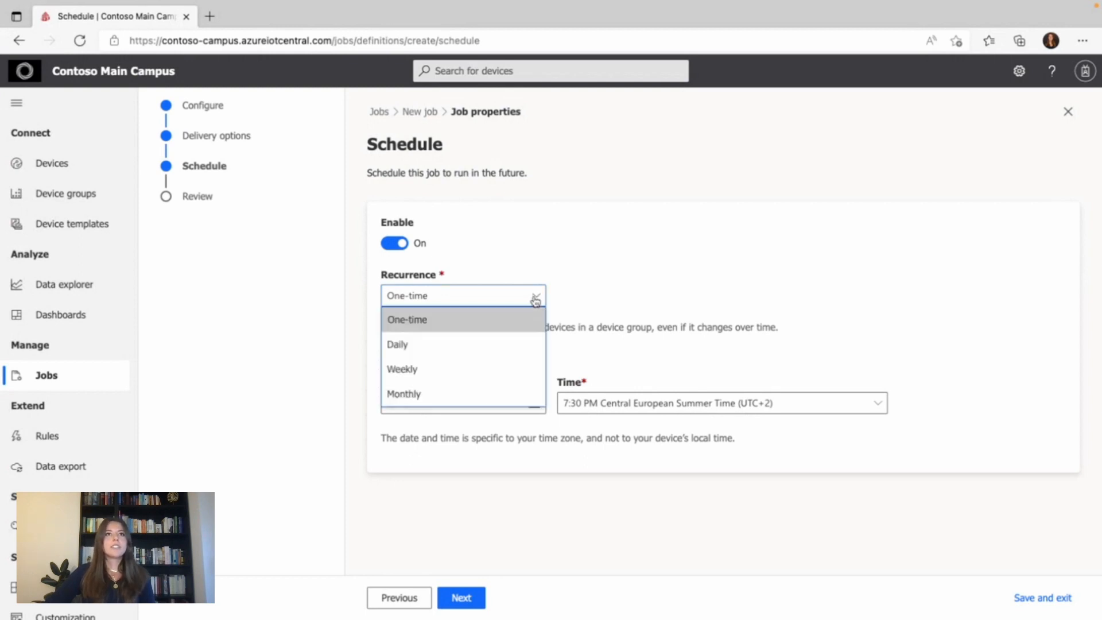
pyautogui.click(406, 319)
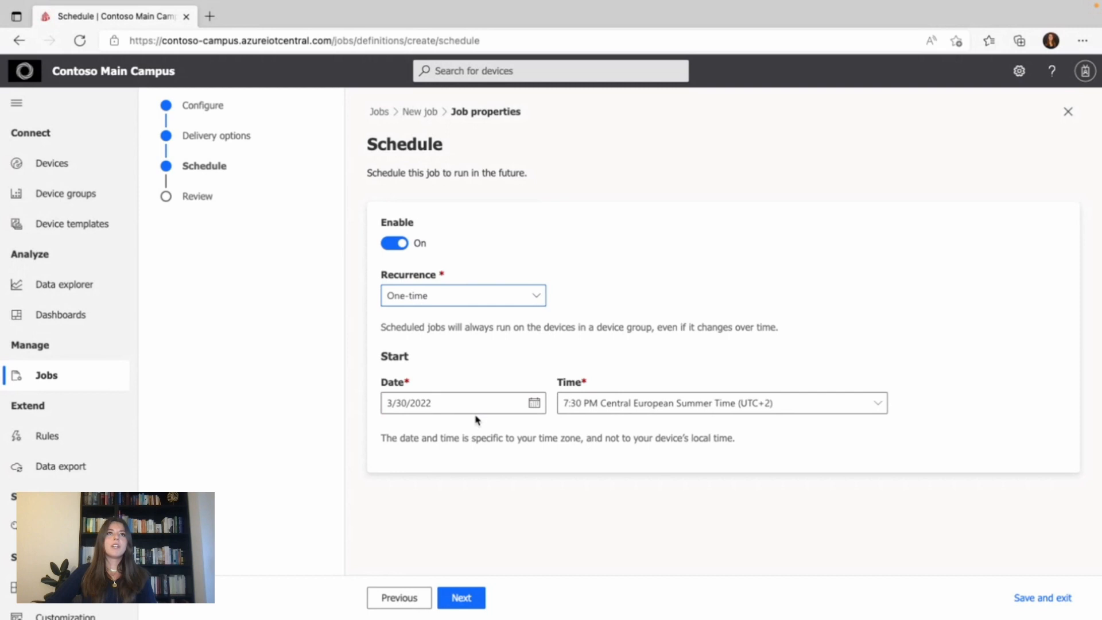
pyautogui.moveTo(449, 362)
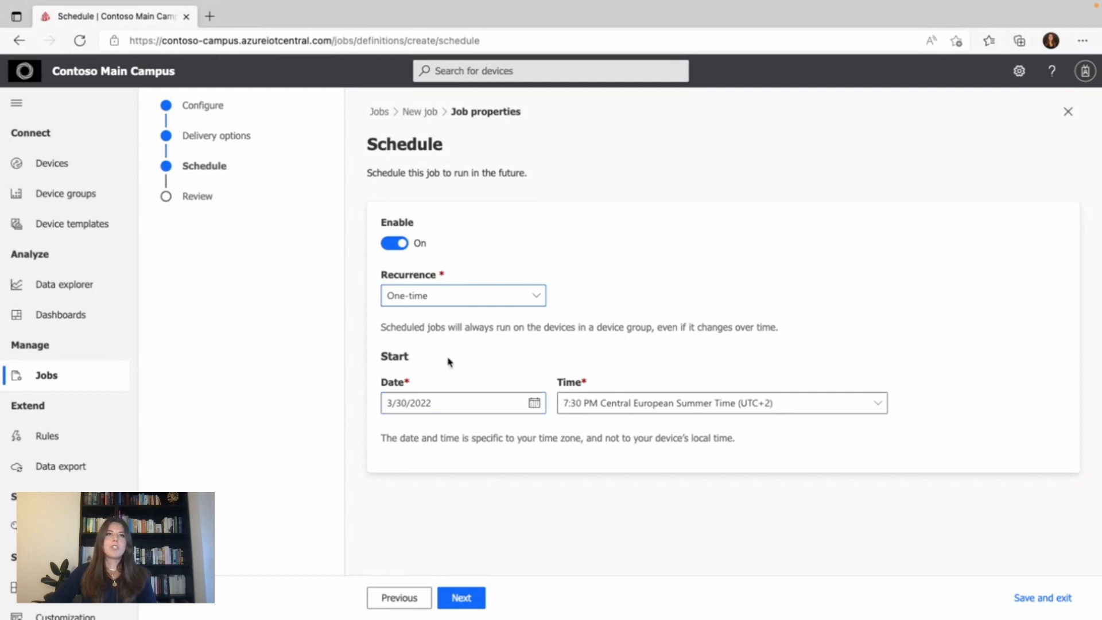
pyautogui.click(394, 242)
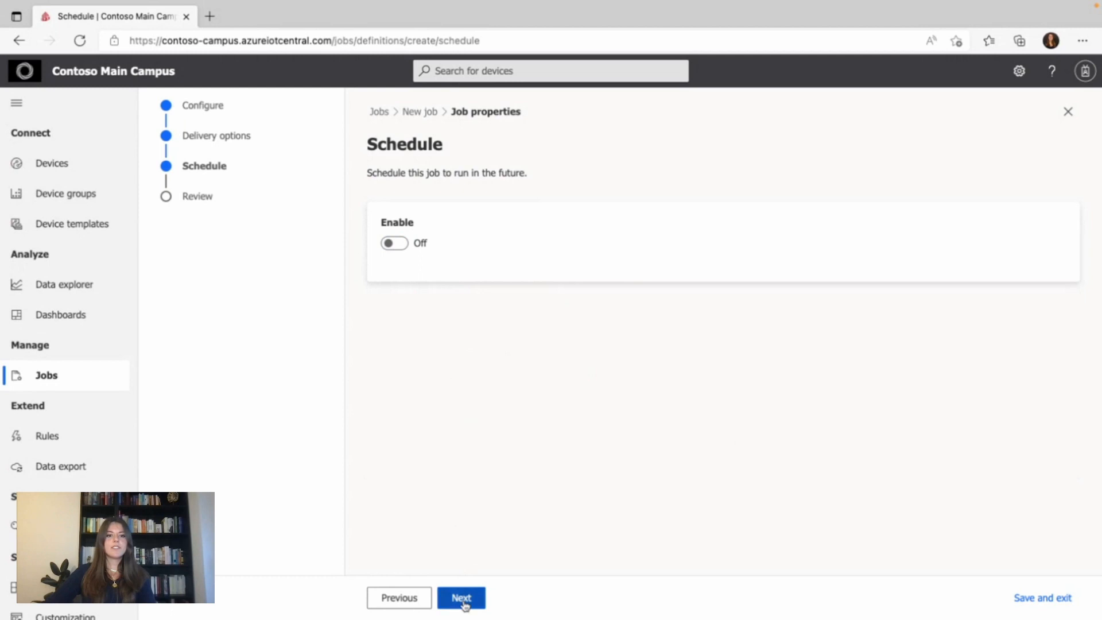
# Review the job summary and run the Set temperature and humidity job immediately
pyautogui.click(462, 597)
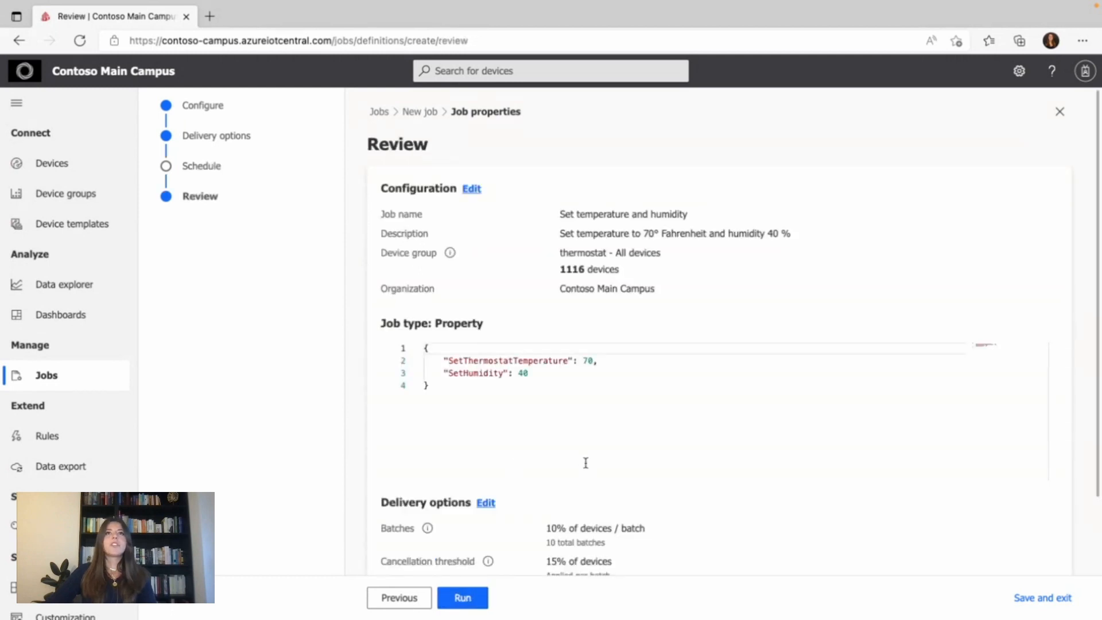
pyautogui.scroll(-3)
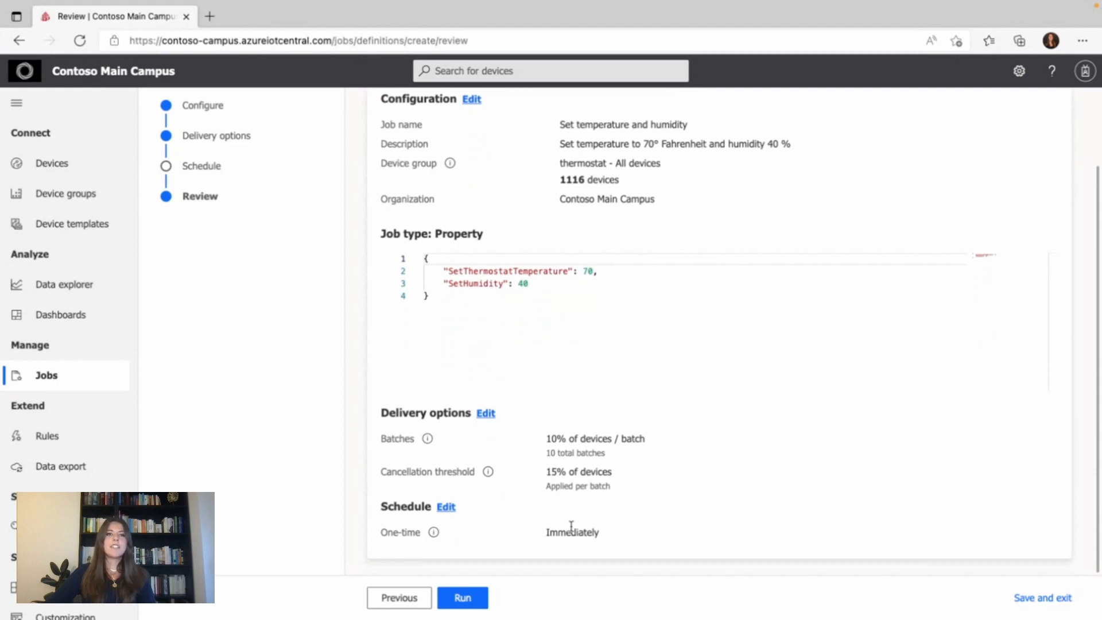
pyautogui.click(463, 597)
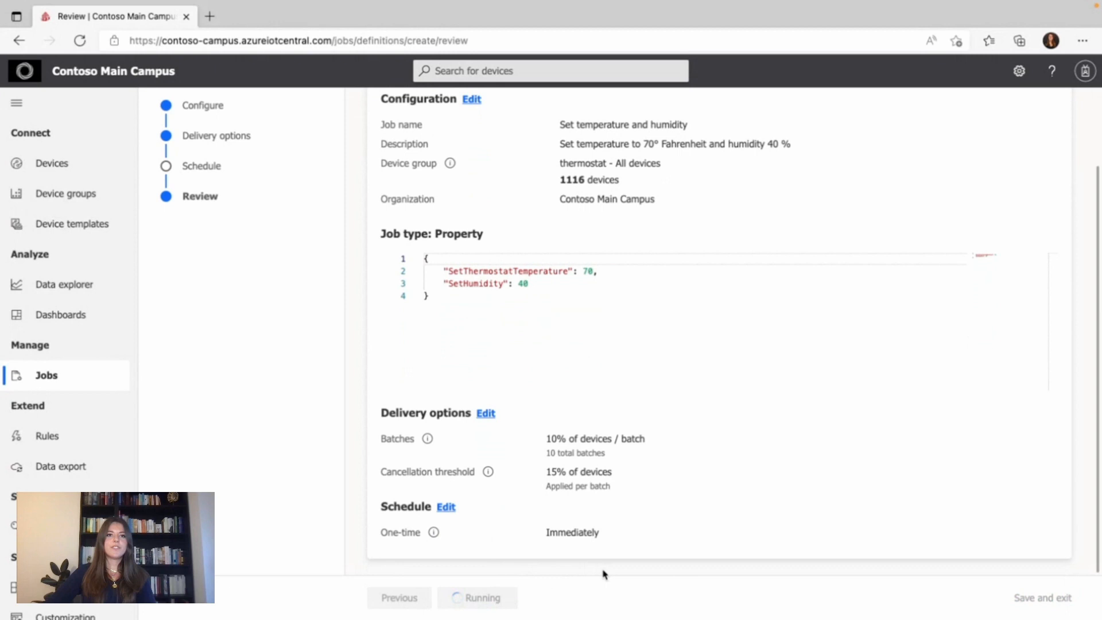
pyautogui.click(476, 597)
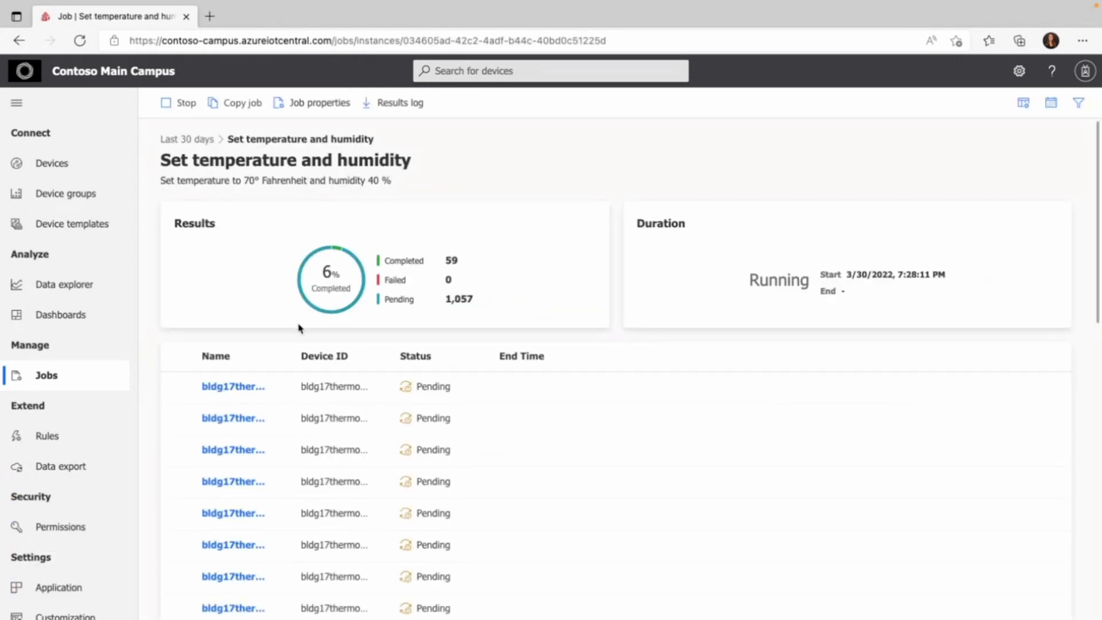
pyautogui.moveTo(281, 298)
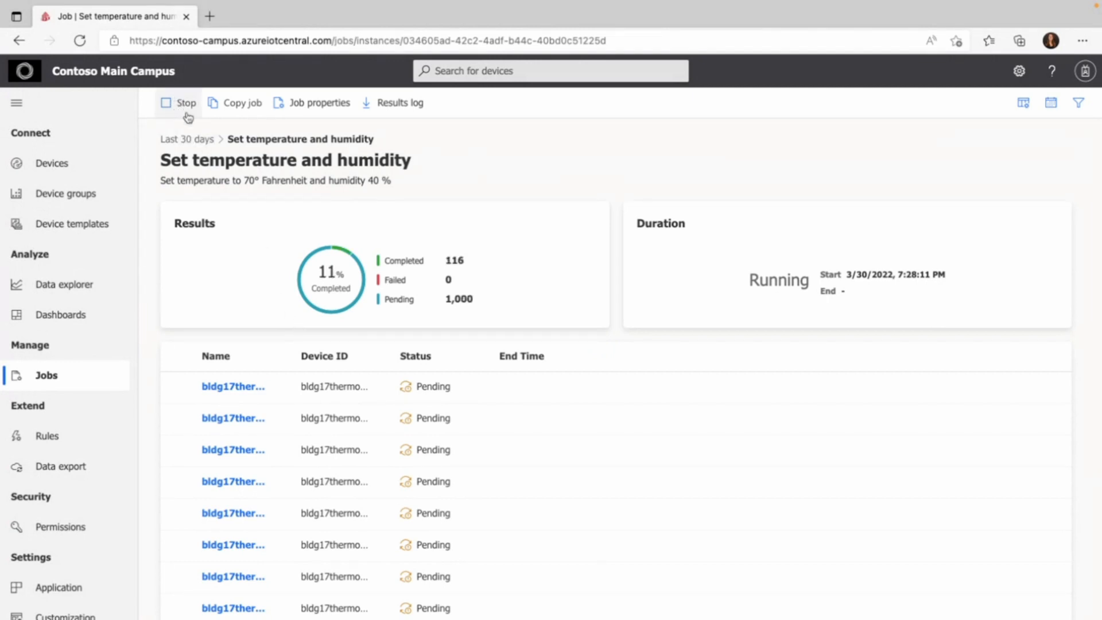
pyautogui.moveTo(375, 331)
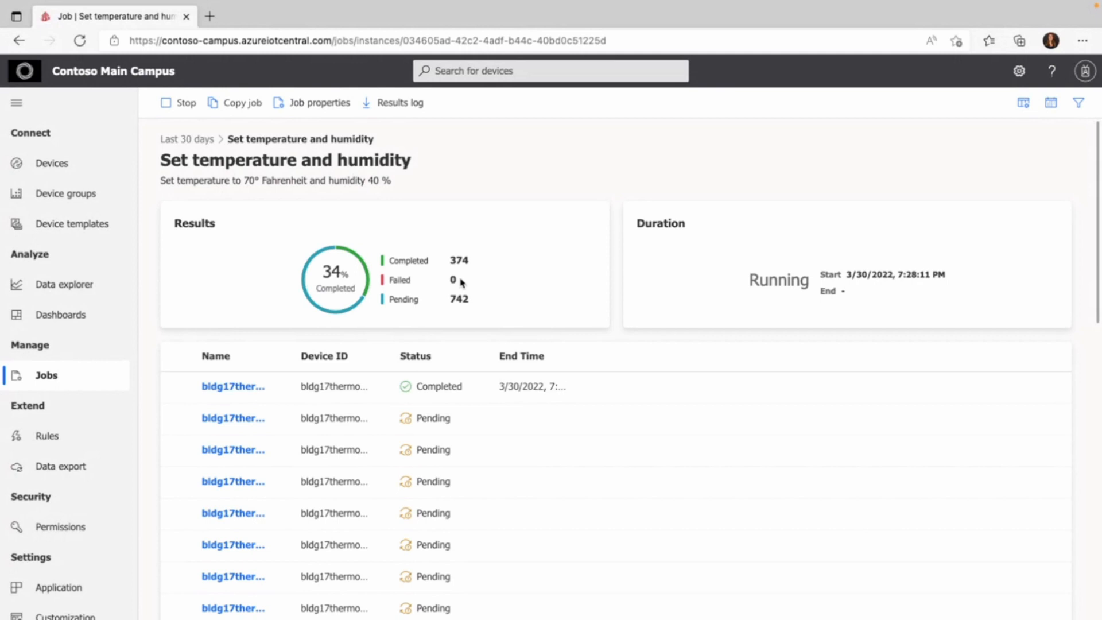
pyautogui.moveTo(450, 302)
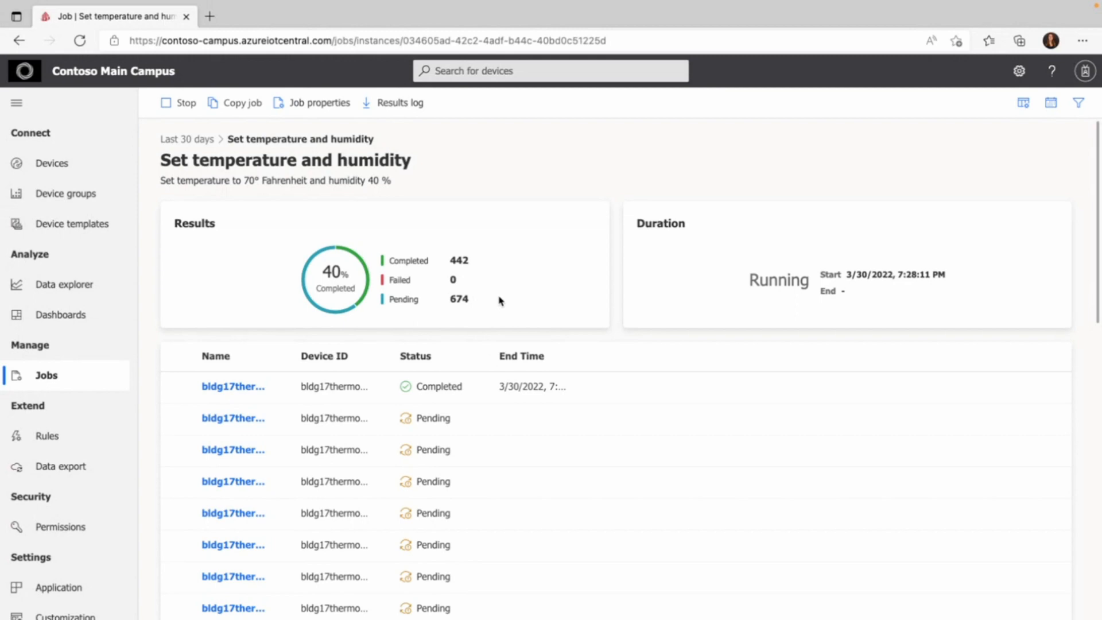
pyautogui.moveTo(595, 413)
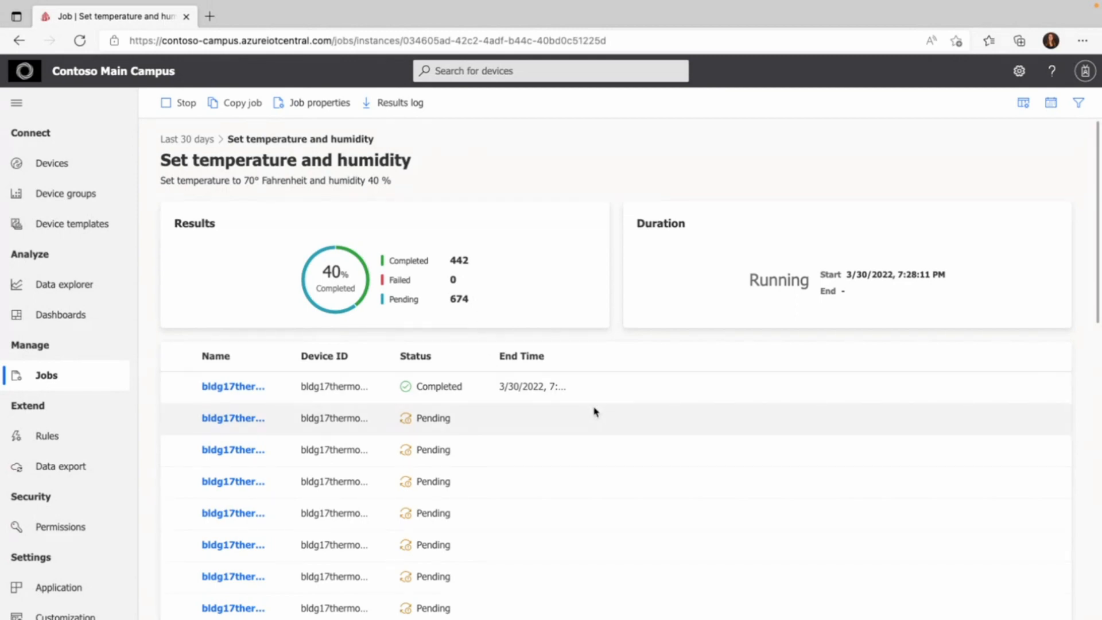